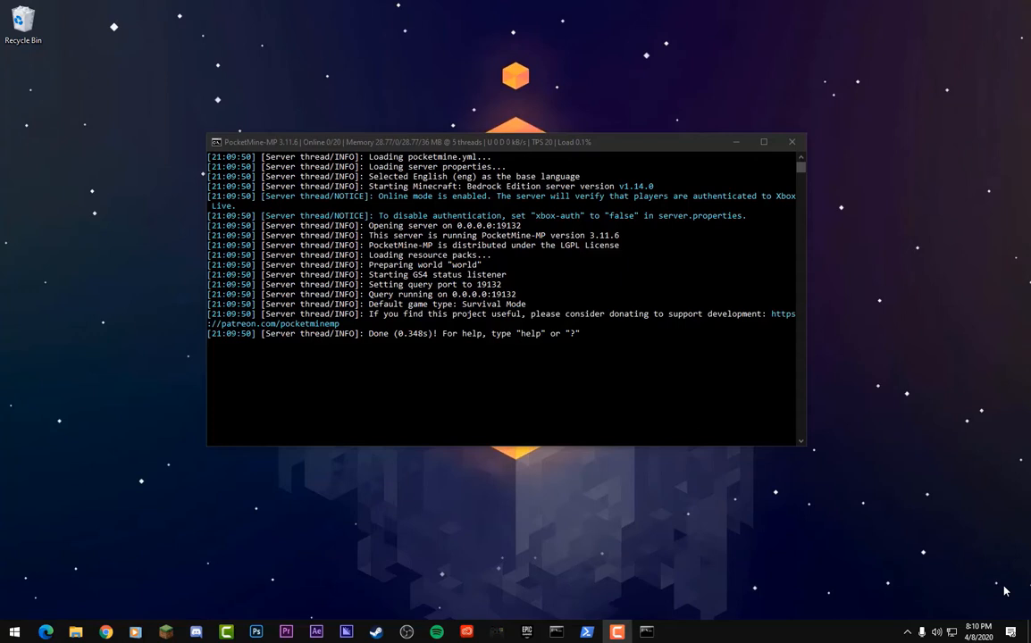
pyautogui.moveTo(929, 586)
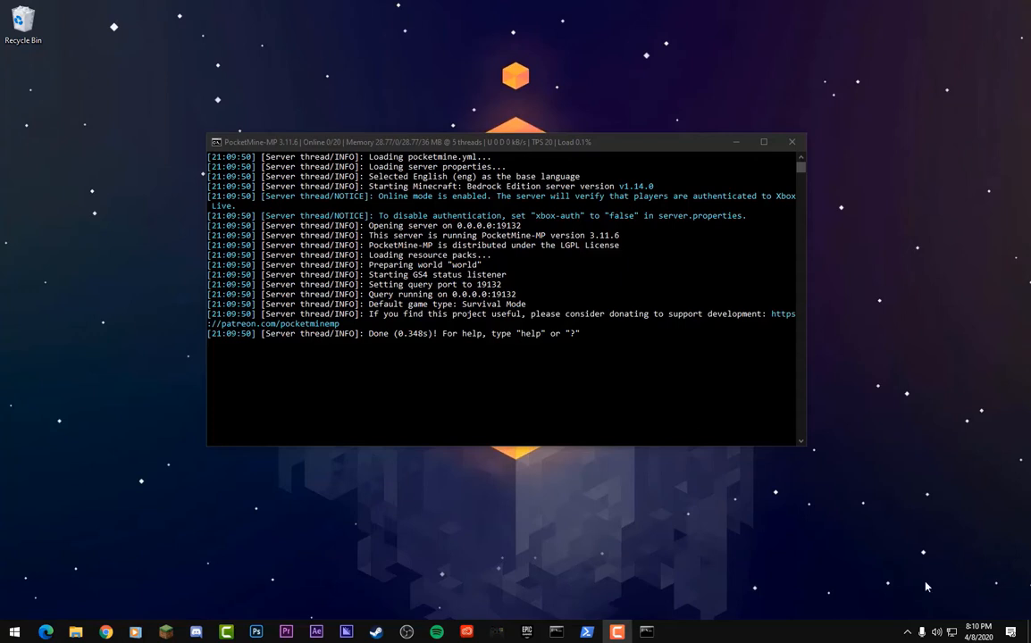
pyautogui.moveTo(393, 417)
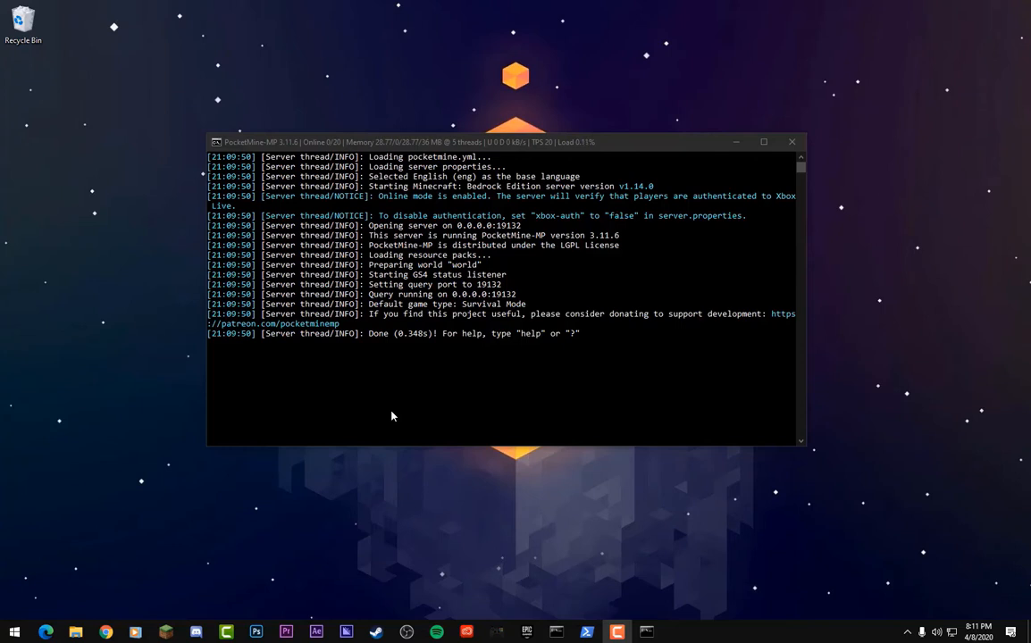
pyautogui.moveTo(327, 379)
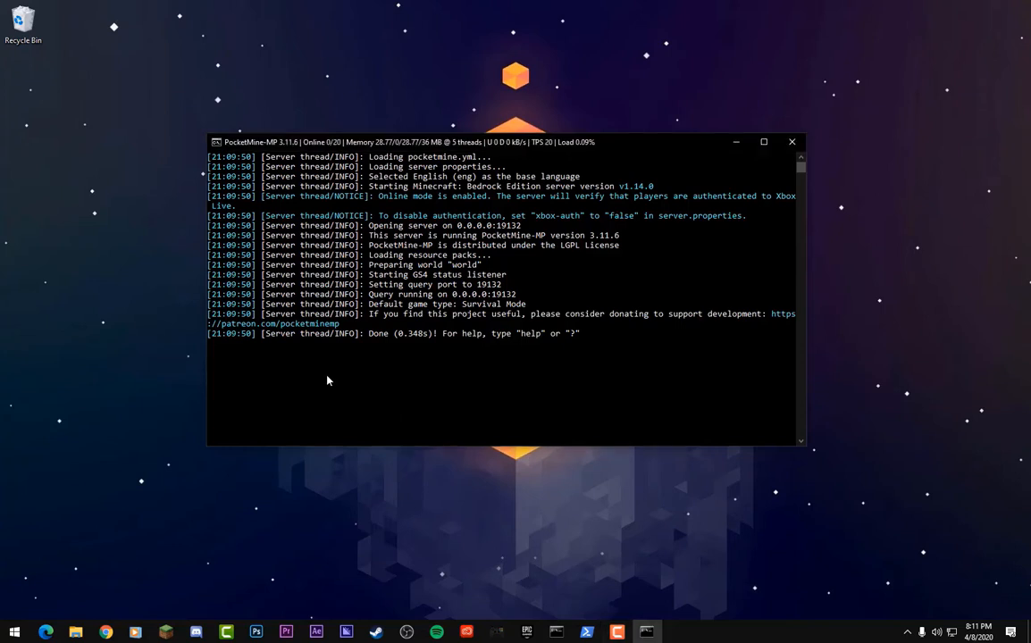
# Step: Shut down the running PocketMine-MP server with the stop command
pyautogui.write('stop')
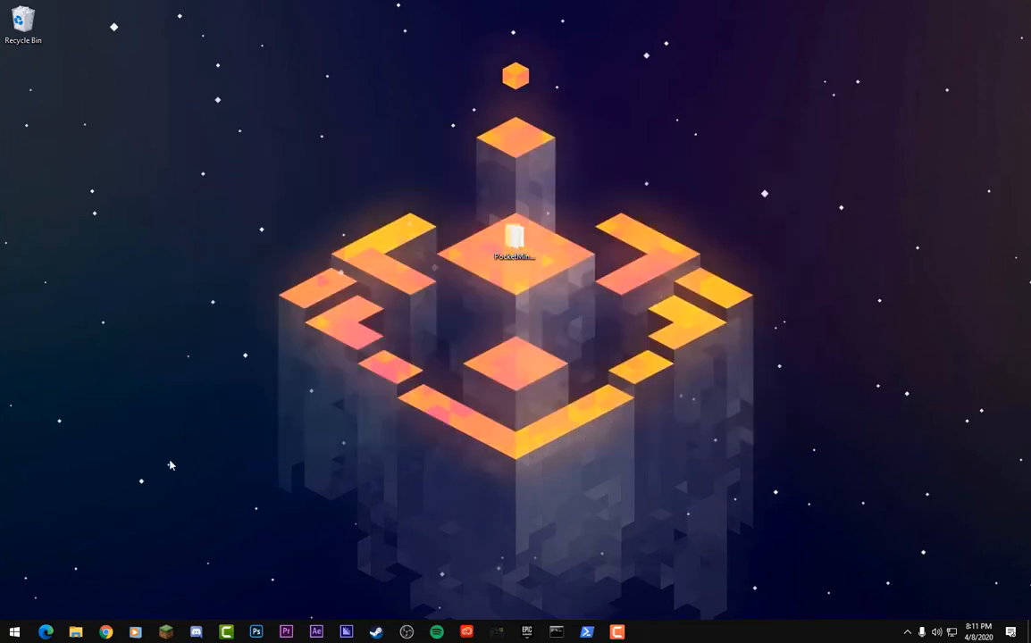
# Step: Launch Command Prompt as administrator from the Start menu search
pyautogui.click(10, 629)
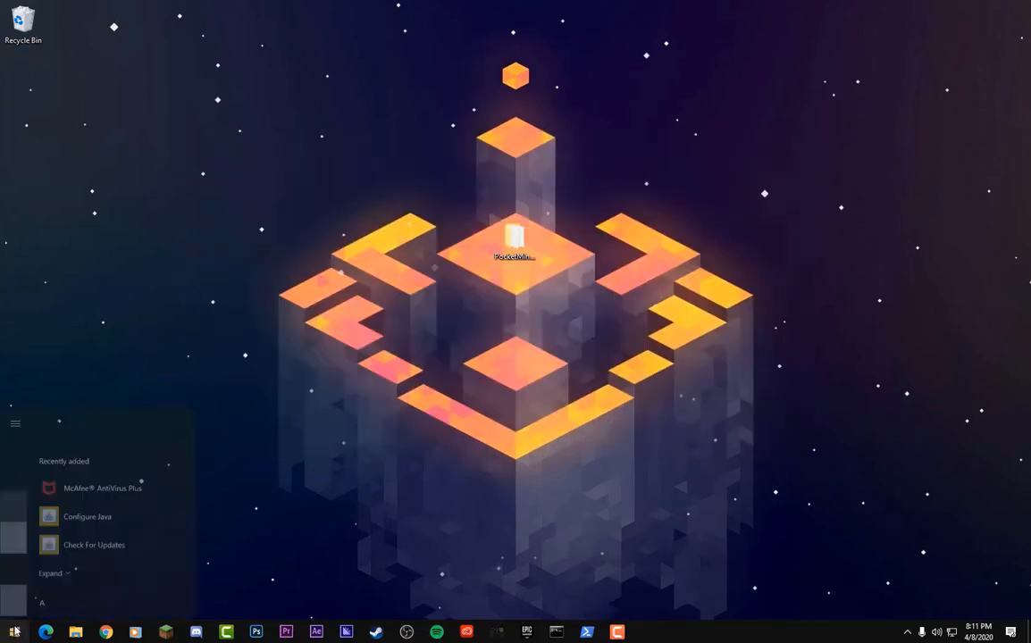
pyautogui.write('cmd')
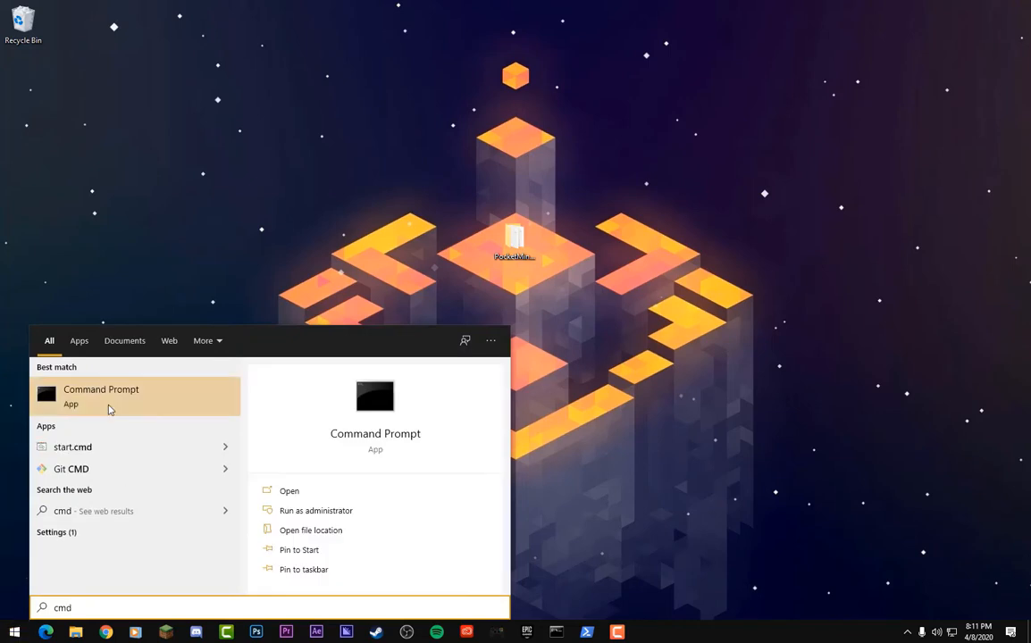
pyautogui.rightClick(102, 397)
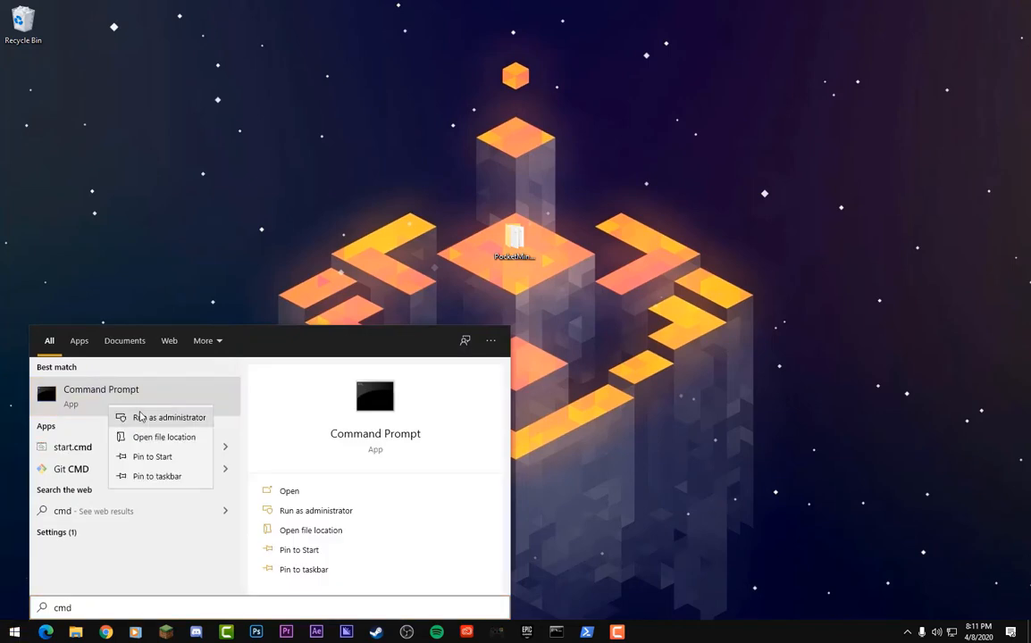
pyautogui.click(170, 416)
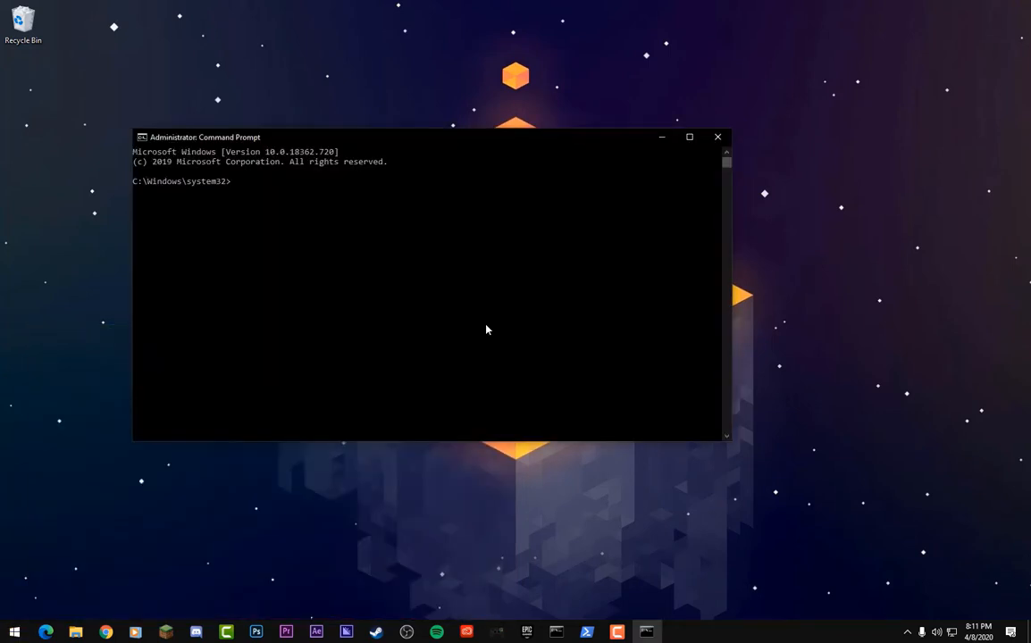
# Step: Run ipconfig to read the computer's IPv4 address, then close the window
pyautogui.write('ipc')
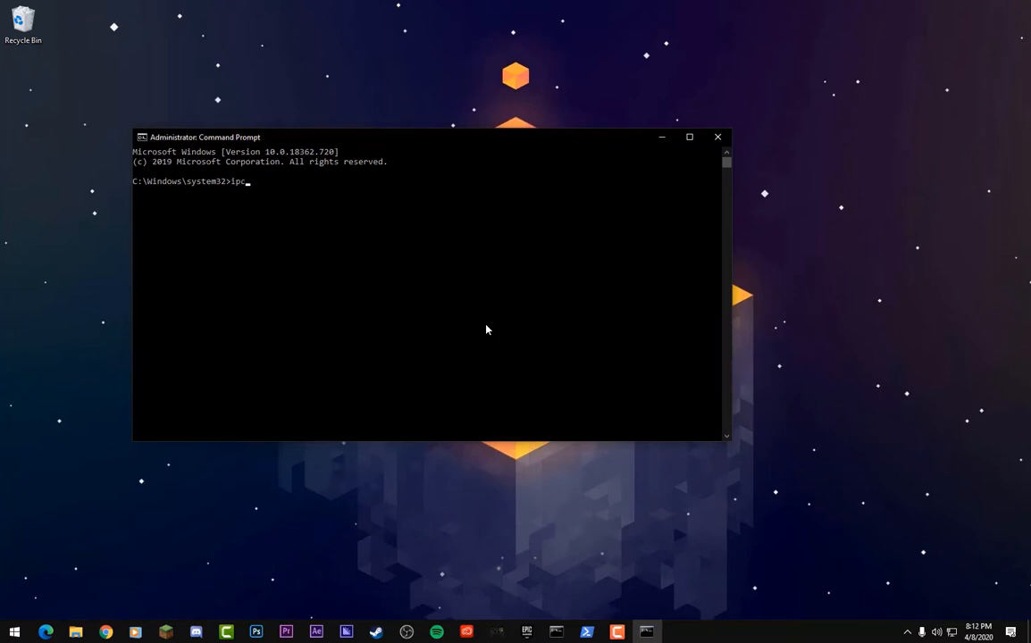
pyautogui.write('onfig')
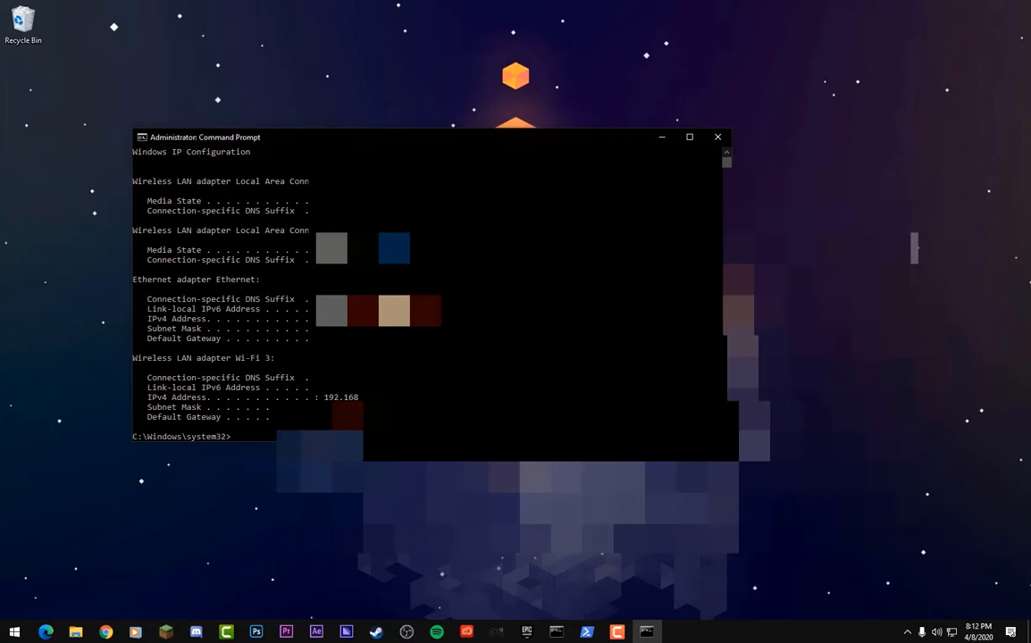
pyautogui.moveTo(166, 382)
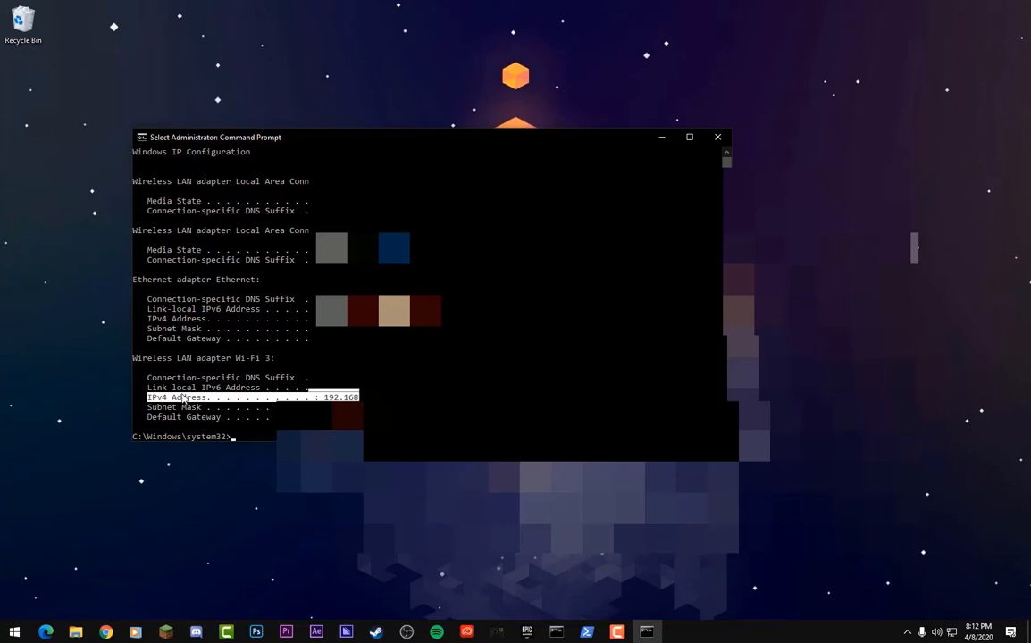
pyautogui.moveTo(716, 136)
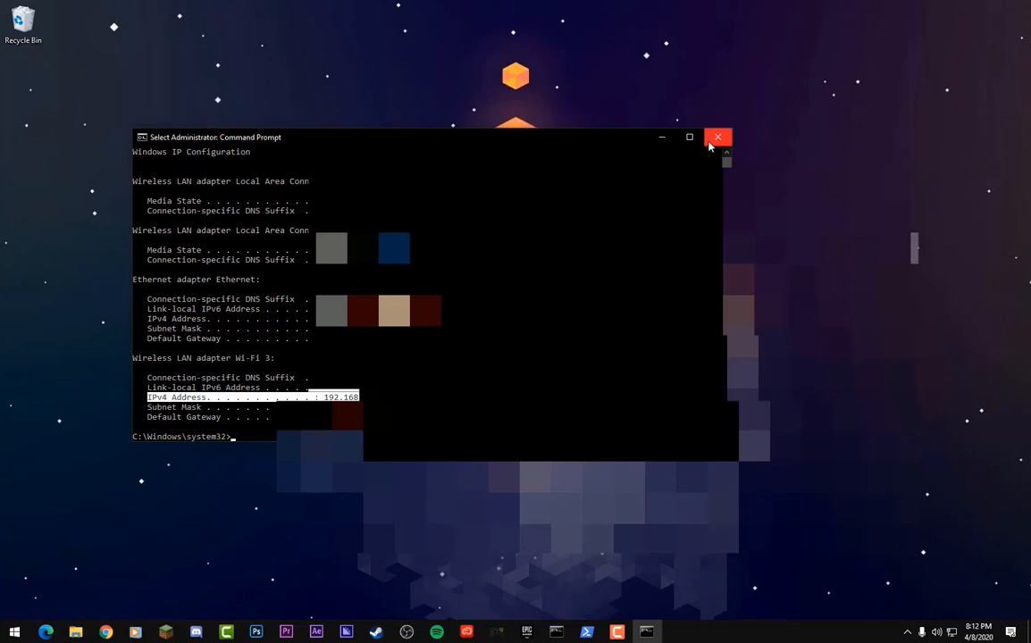
pyautogui.click(718, 136)
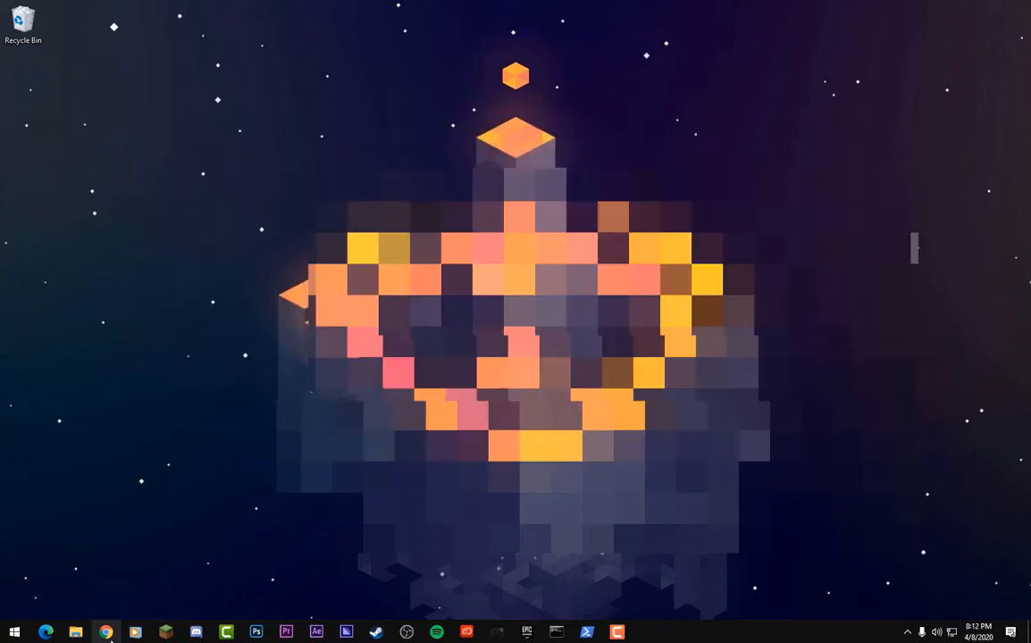
# Step: Launch Google Chrome from the taskbar to reach the router's login page
pyautogui.click(106, 629)
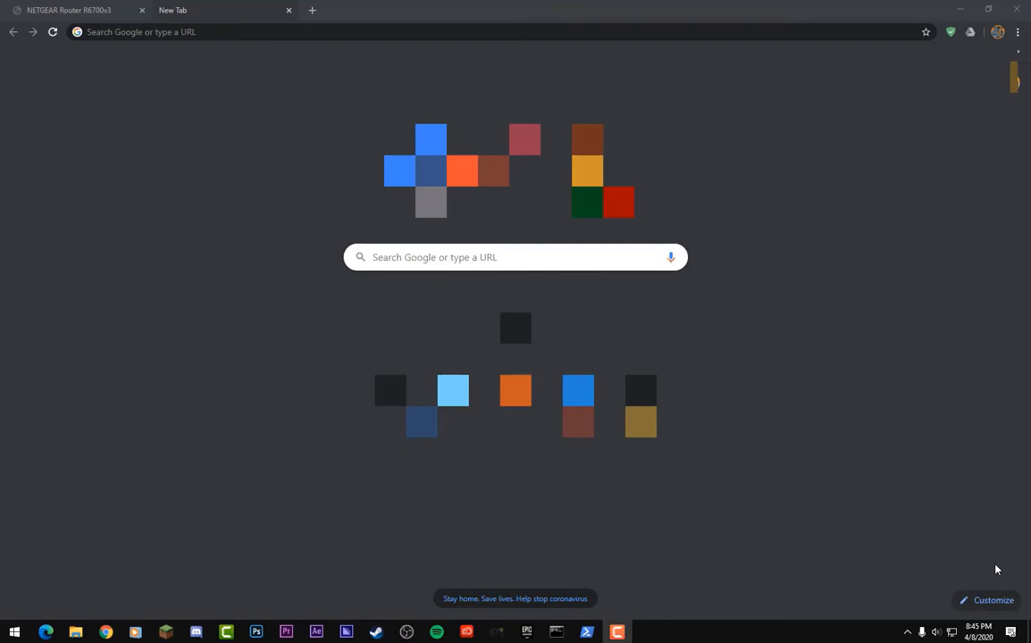
pyautogui.moveTo(831, 257)
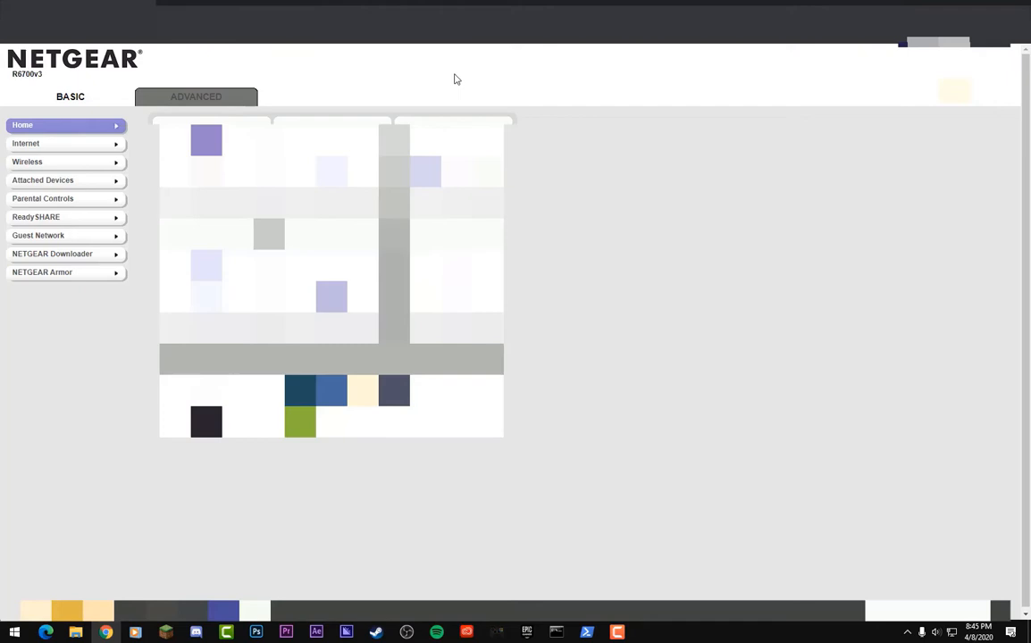
pyautogui.moveTo(237, 111)
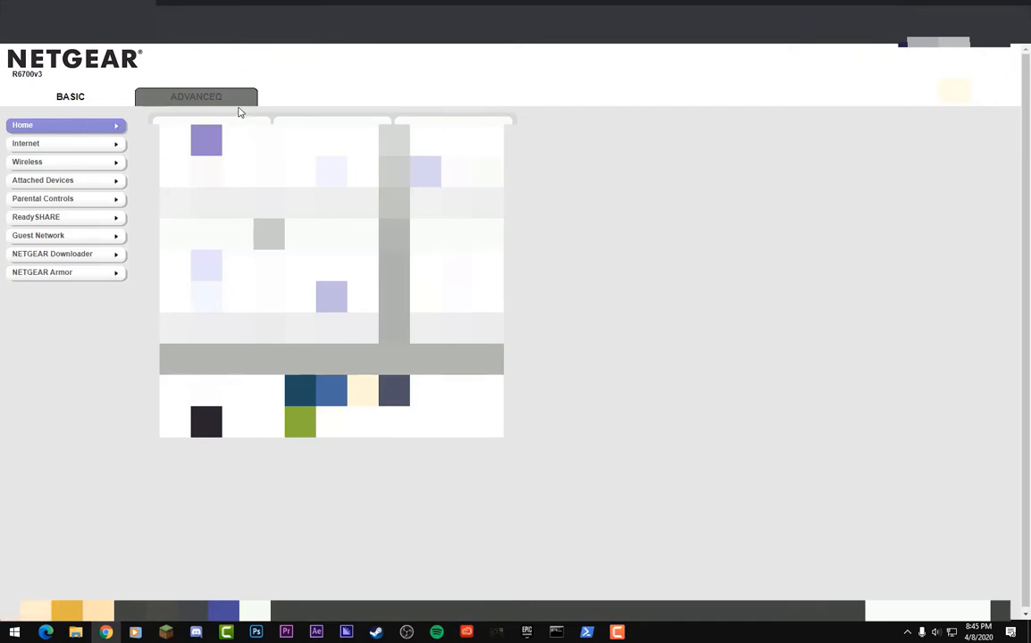
# Step: Reach Advanced Setup > Port Forwarding / Port Triggering and begin a new custom service
pyautogui.click(197, 97)
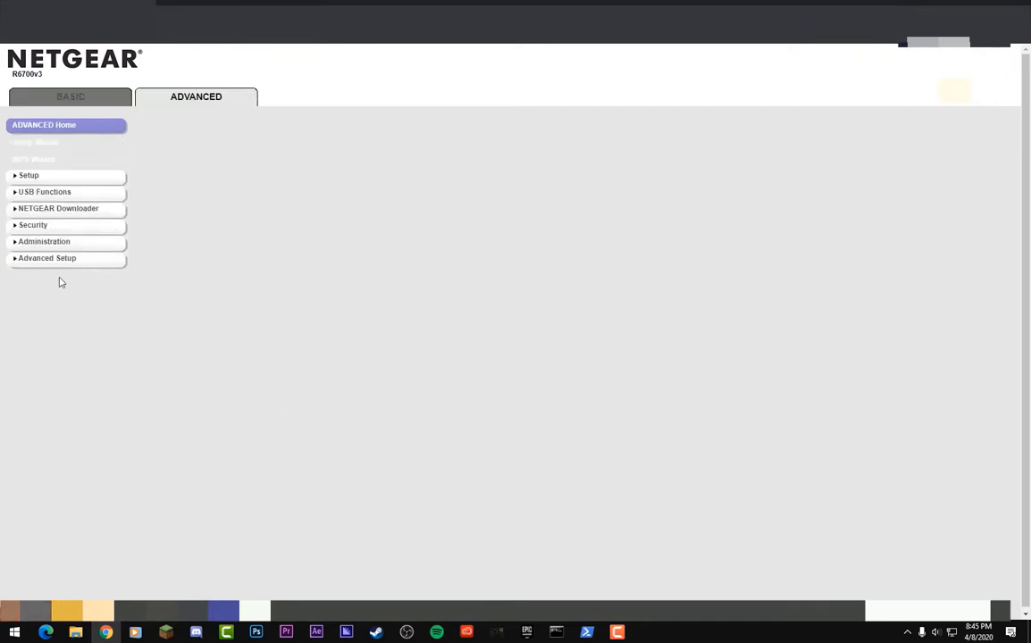
pyautogui.click(47, 257)
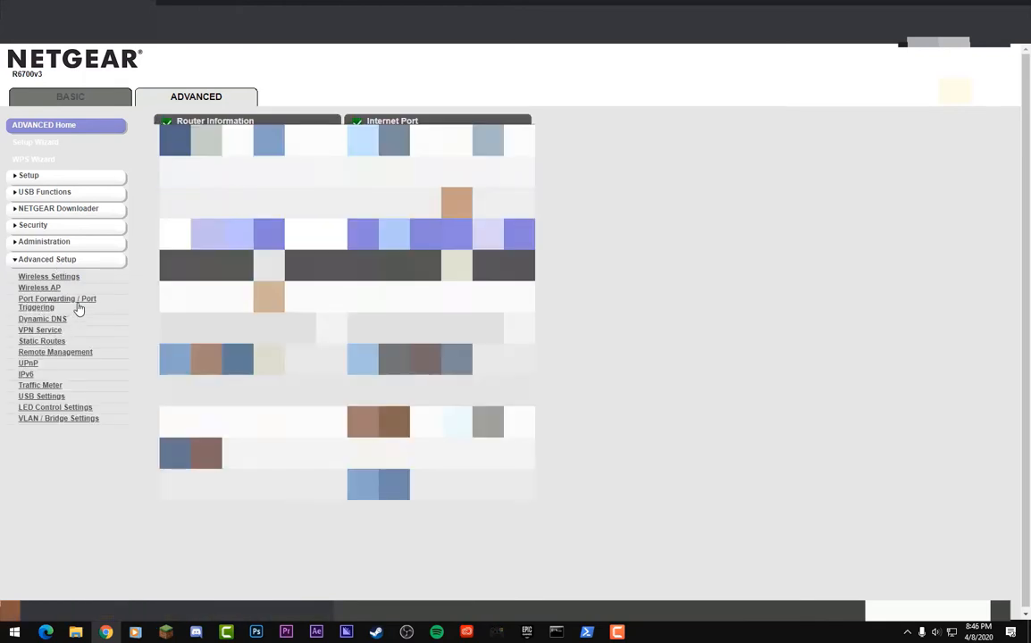
pyautogui.click(57, 304)
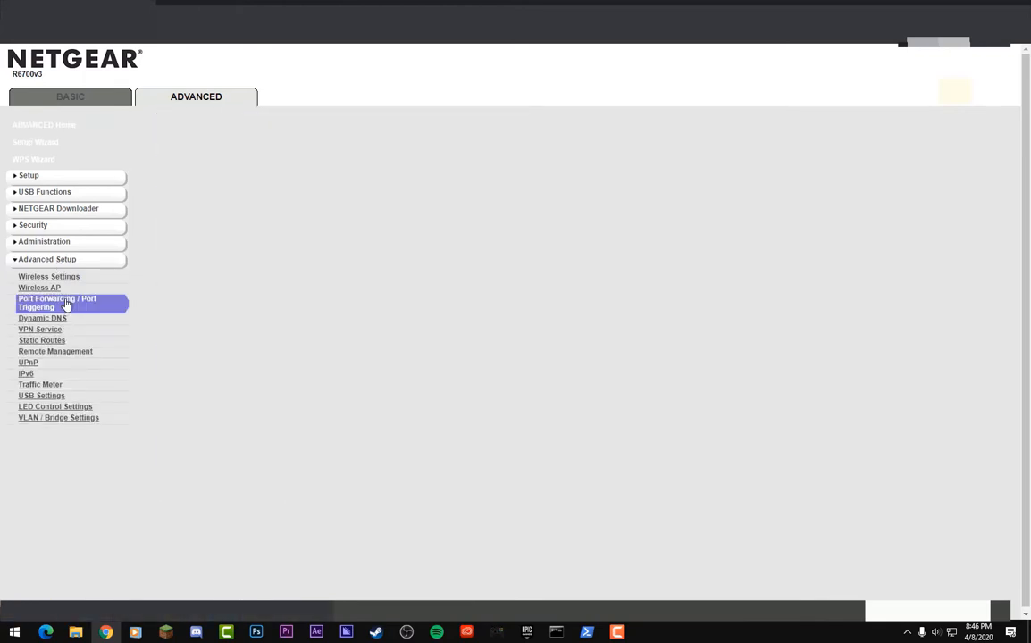
pyautogui.click(57, 303)
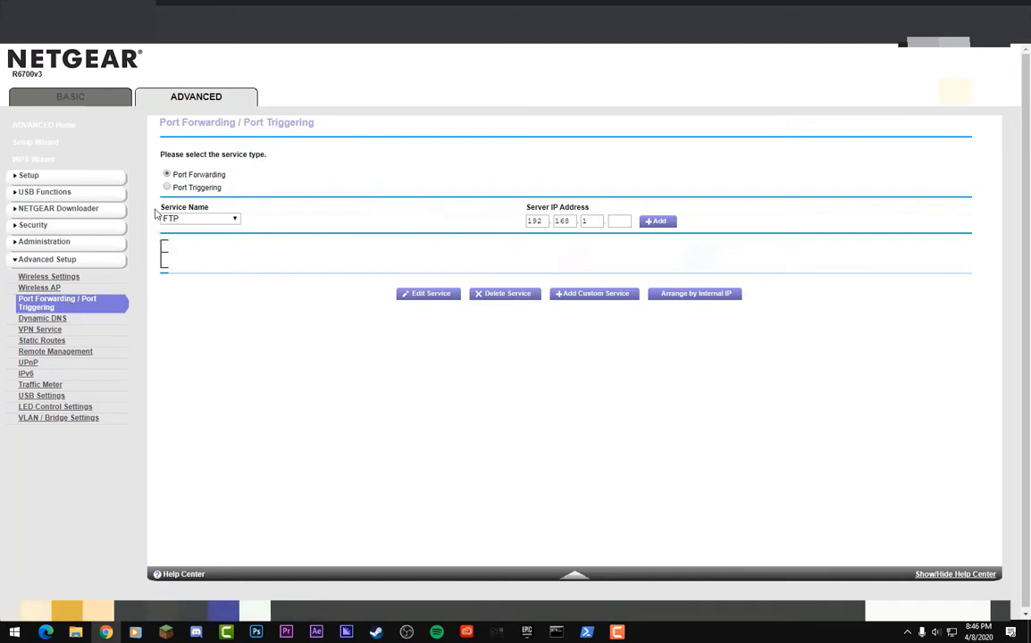
pyautogui.moveTo(590, 305)
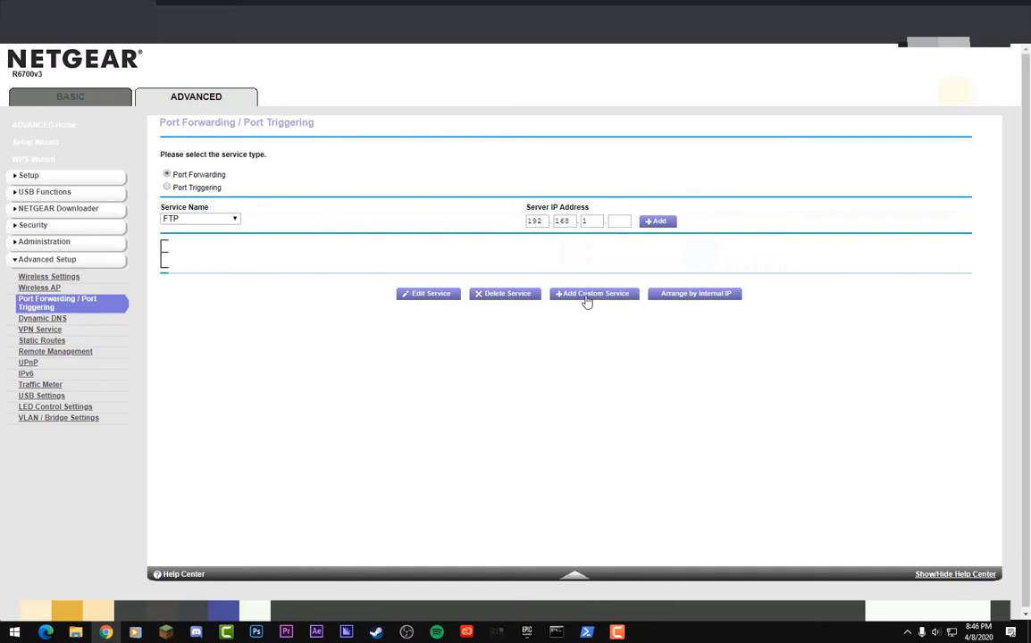
pyautogui.moveTo(486, 312)
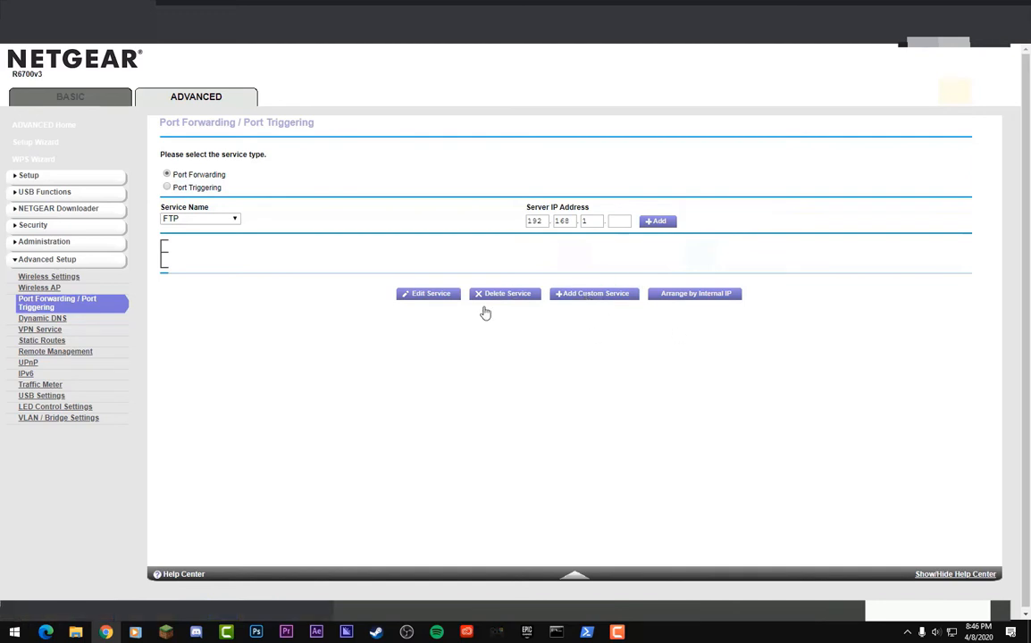
pyautogui.click(594, 293)
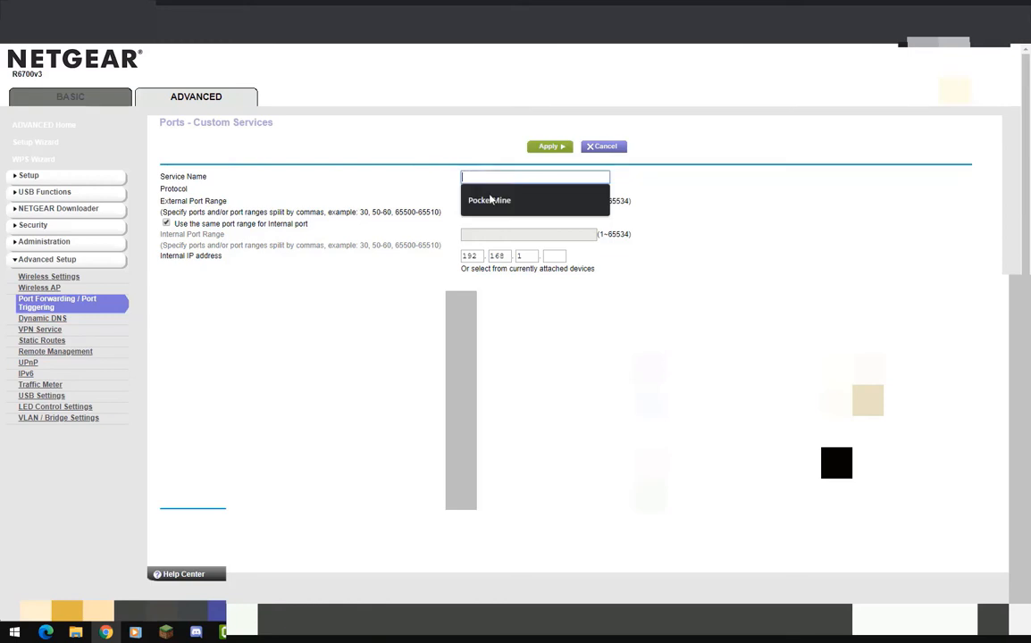
# Step: Save a Minecraft Server forwarding rule for port 19132 over TCP/UDP to the internal IP
pyautogui.click(498, 200)
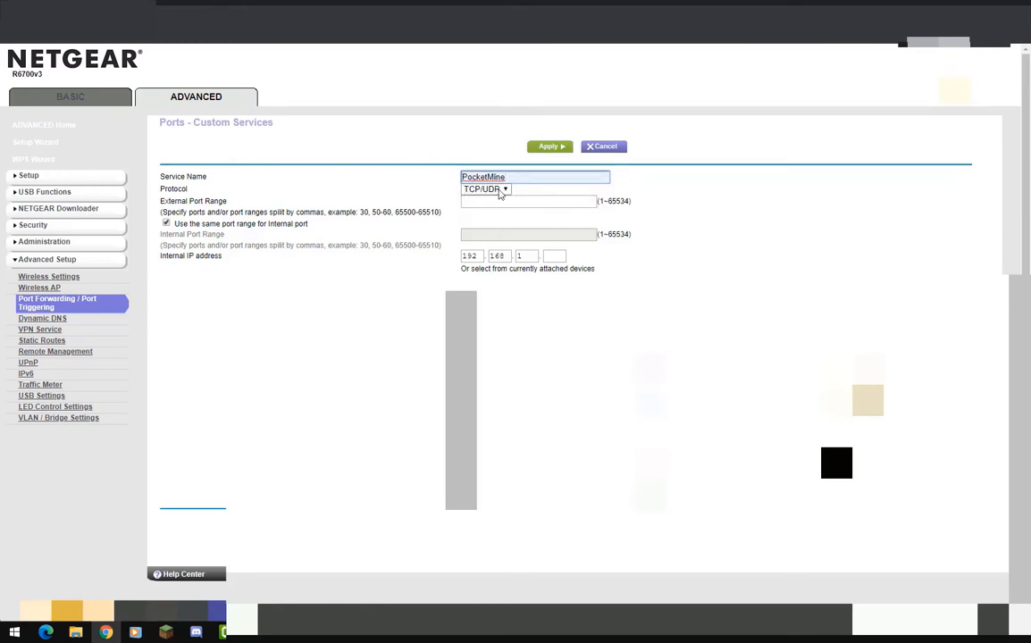
pyautogui.click(527, 200)
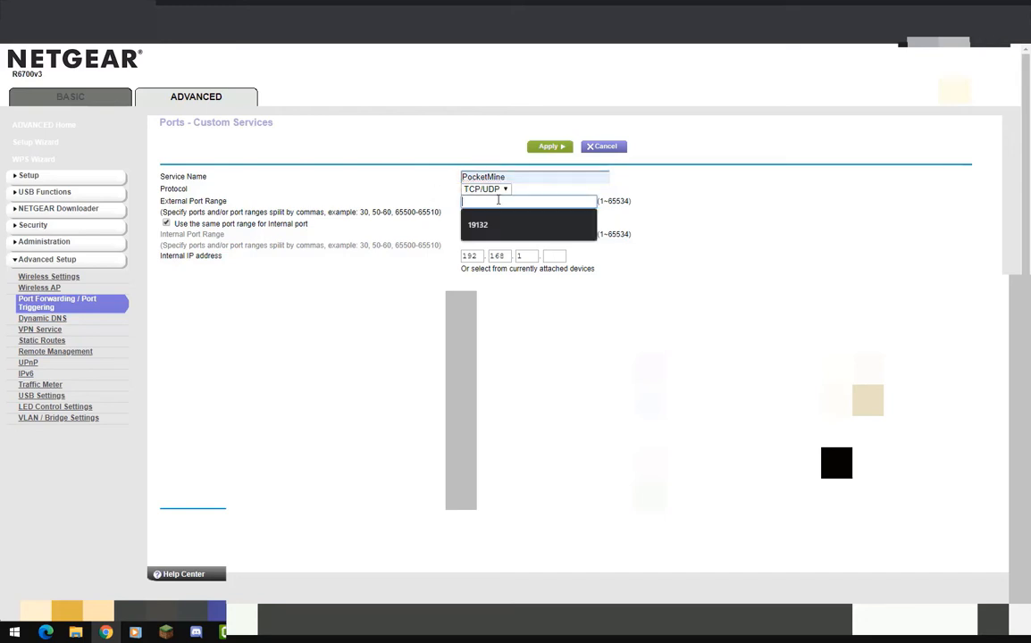
pyautogui.click(479, 225)
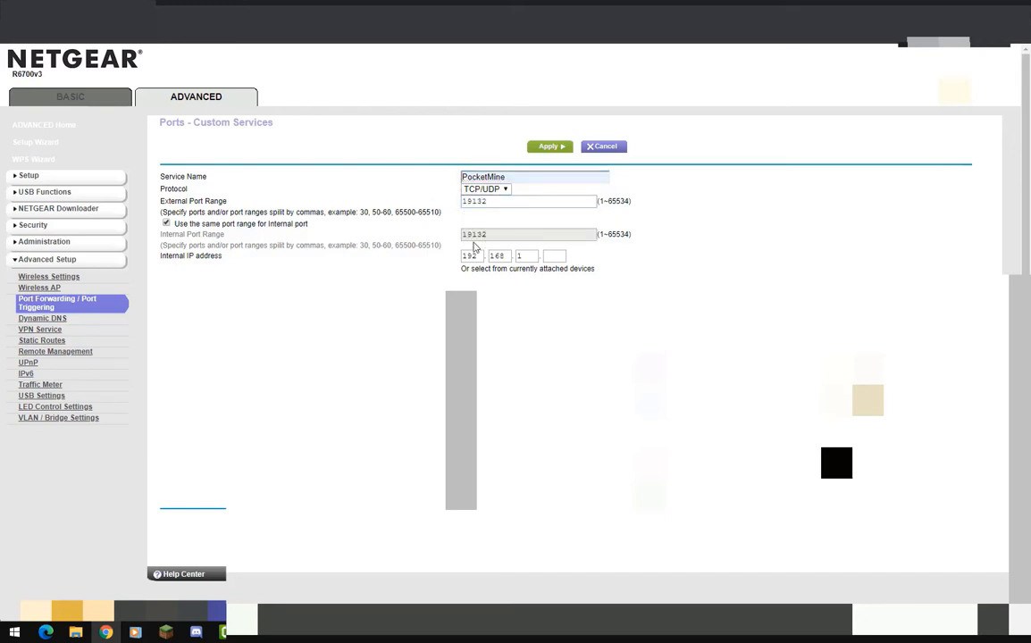
pyautogui.moveTo(490, 239)
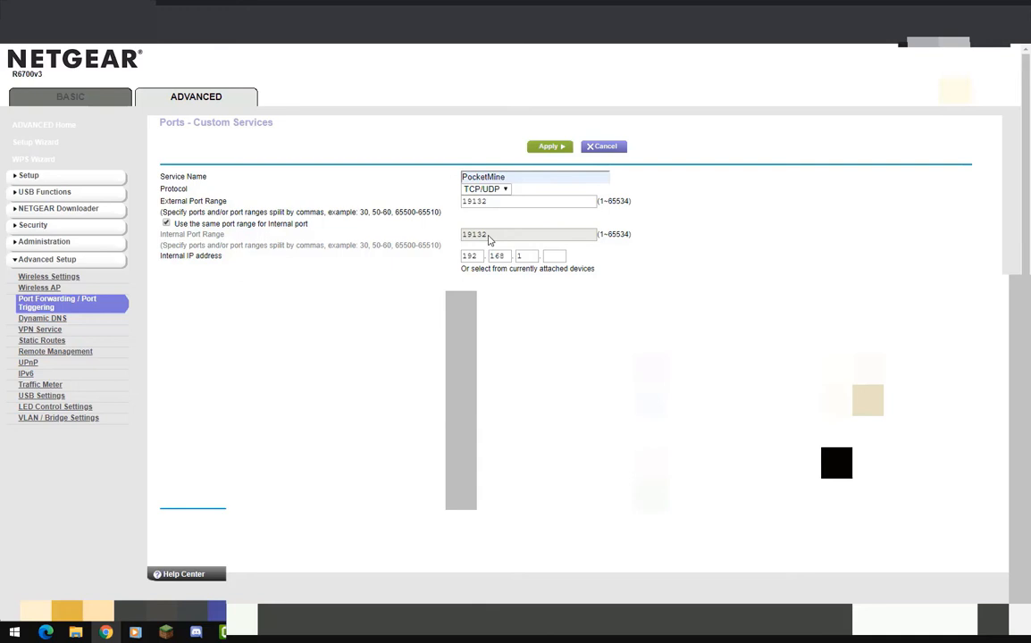
pyautogui.moveTo(207, 259)
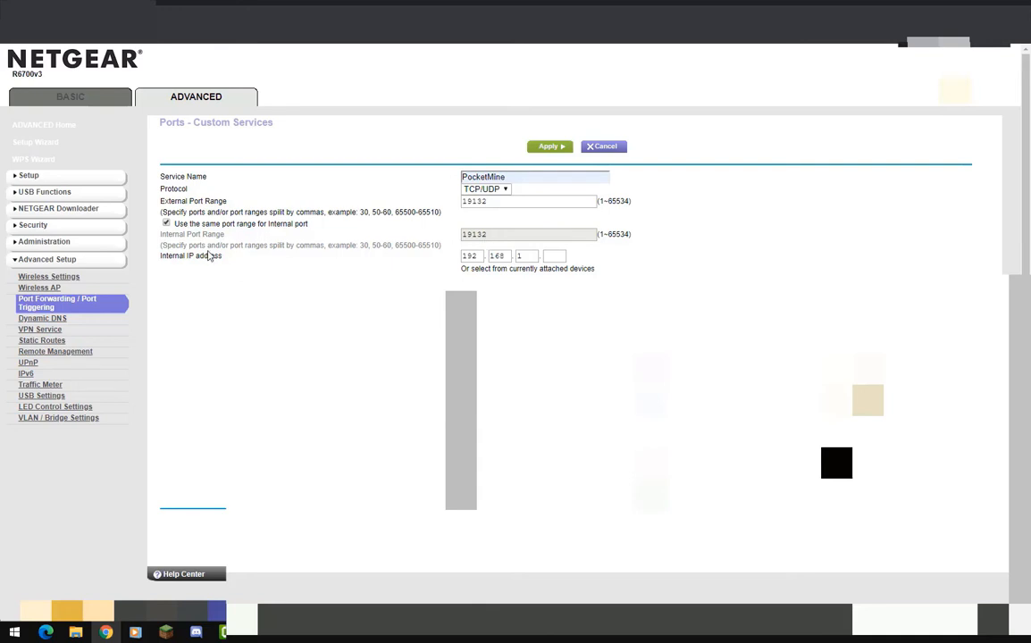
pyautogui.moveTo(152, 250)
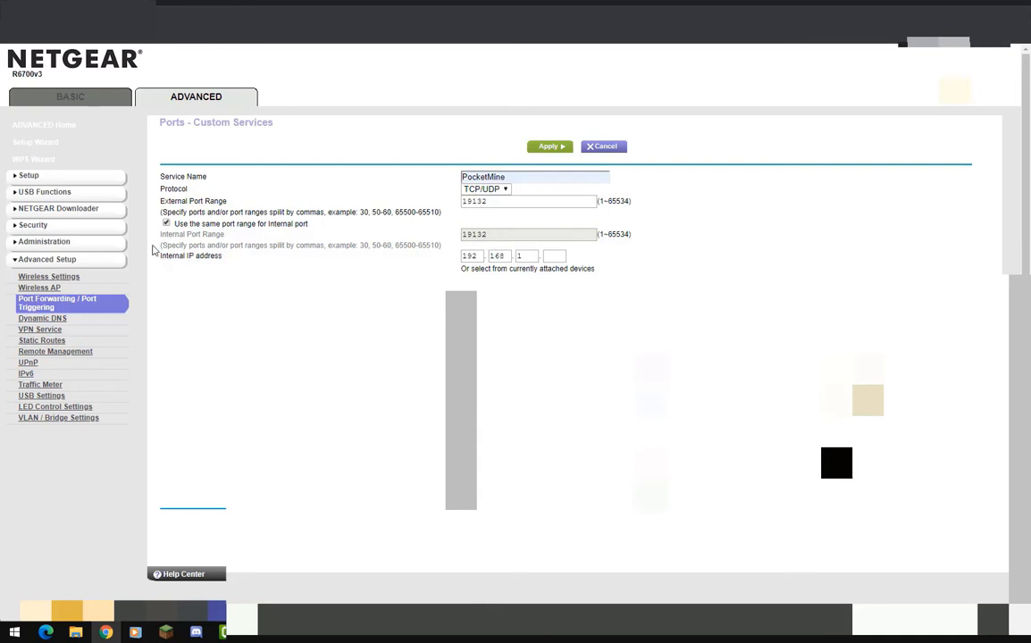
pyautogui.click(559, 256)
pyautogui.write('0')
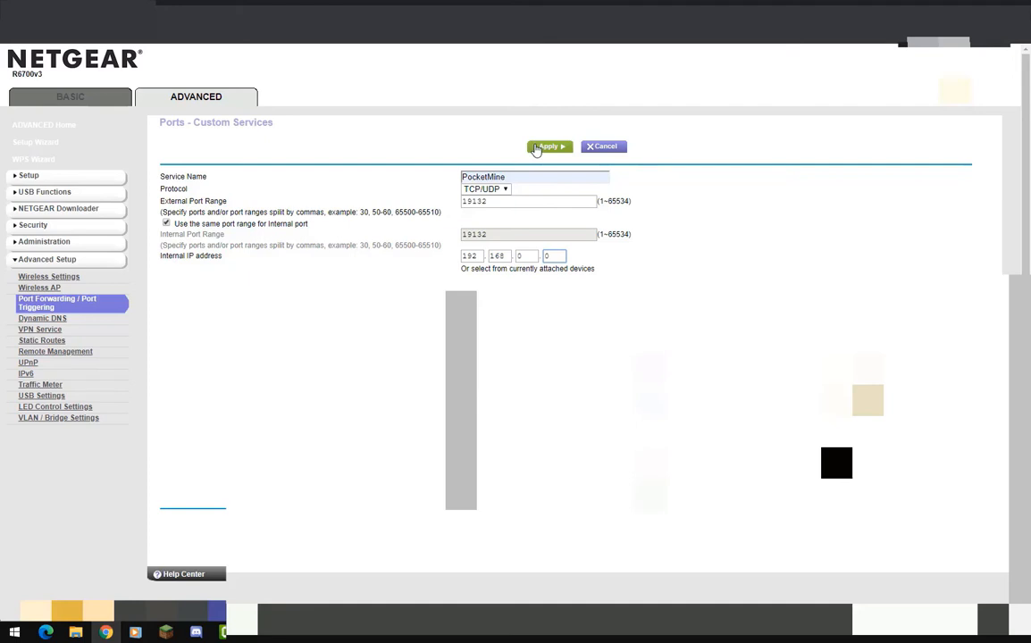
pyautogui.click(550, 146)
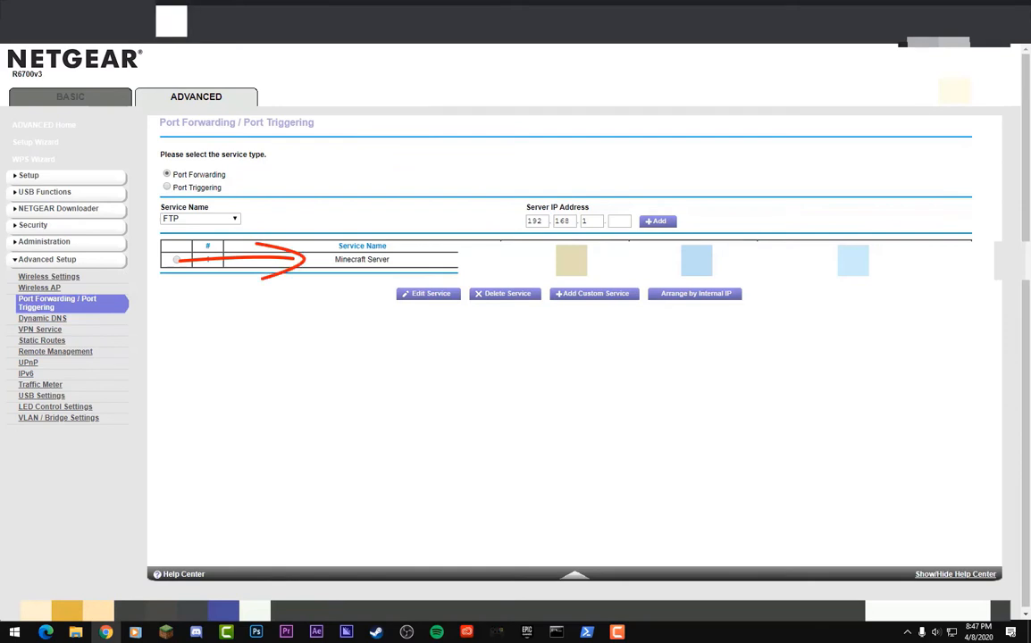
pyautogui.click(220, 8)
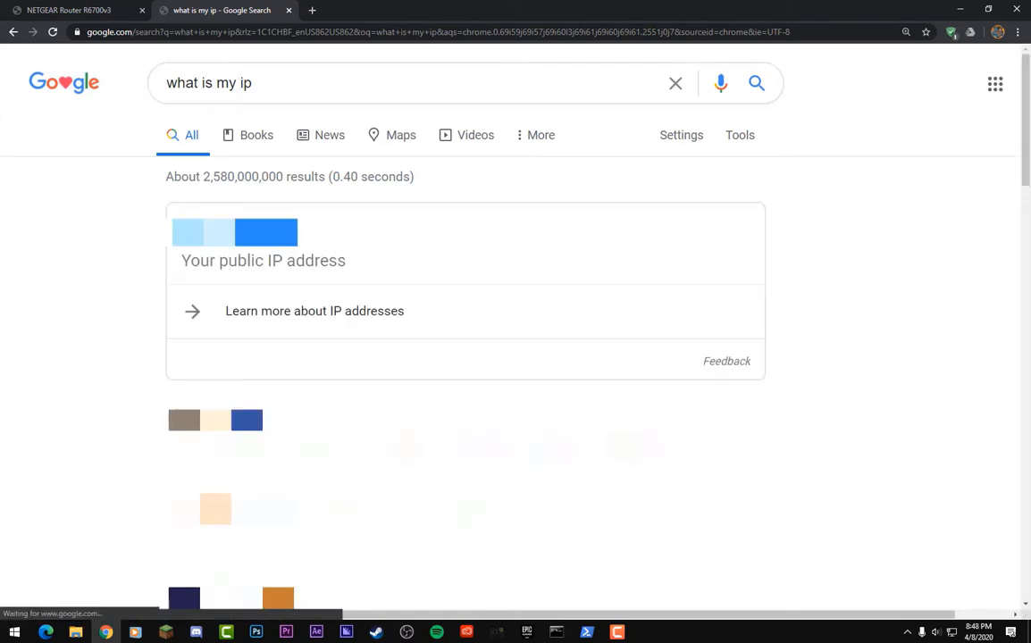
pyautogui.moveTo(225, 193)
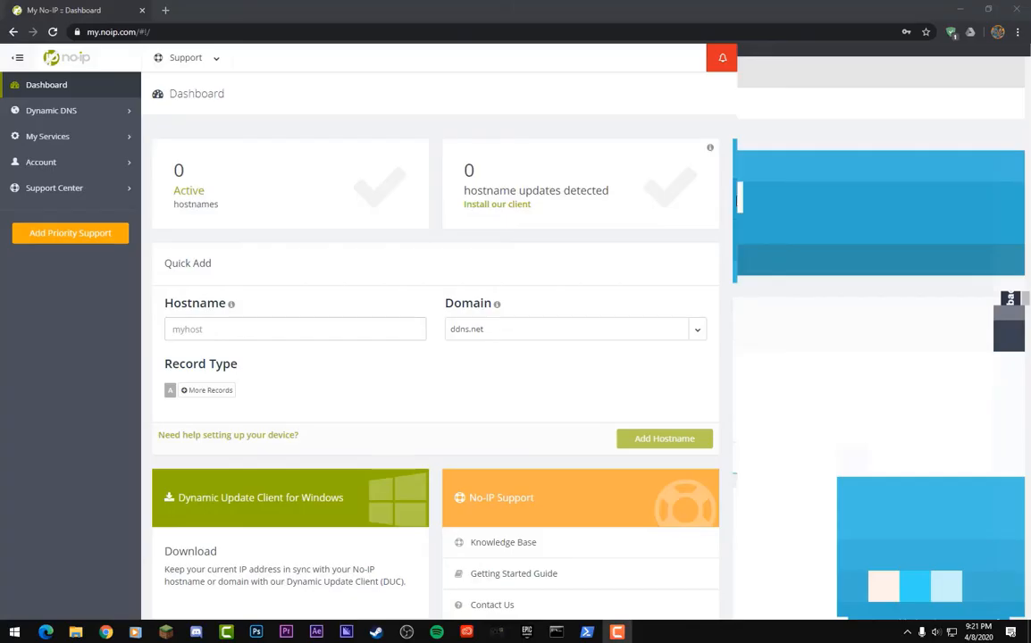
pyautogui.moveTo(339, 215)
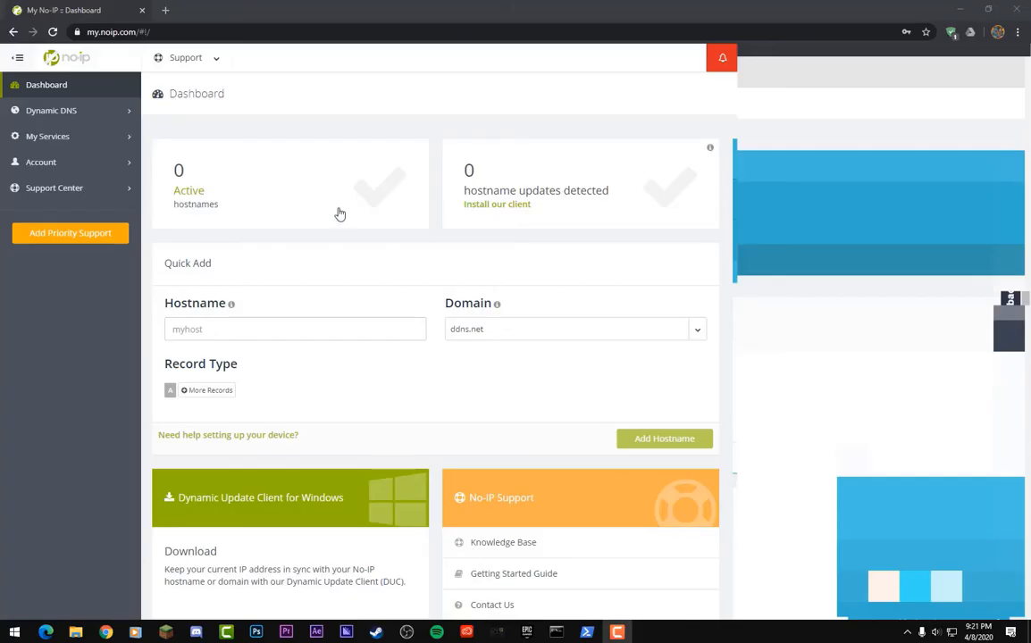
pyautogui.moveTo(613, 325)
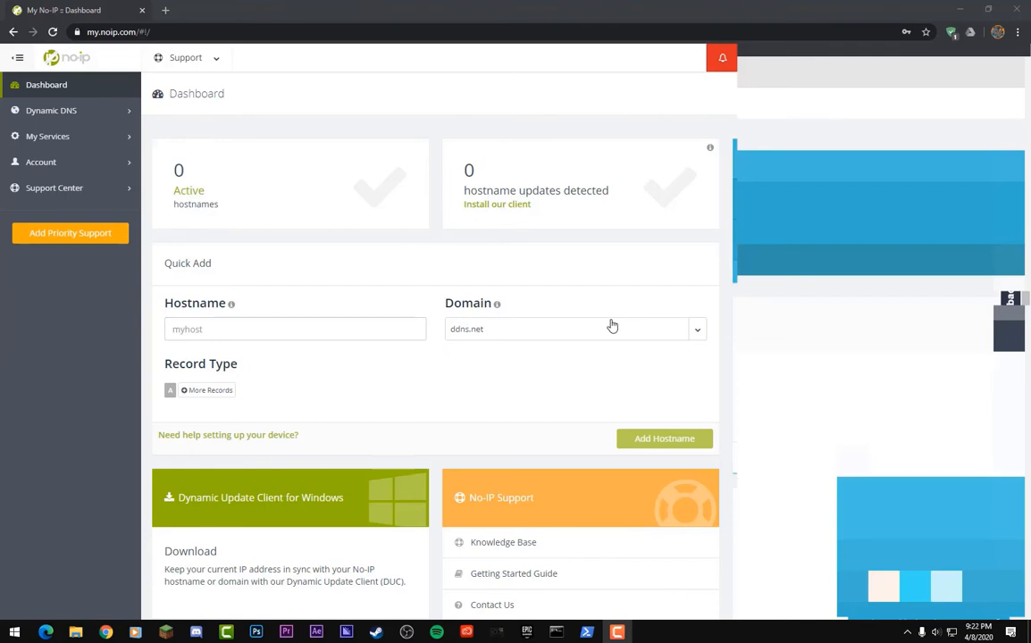
# Step: Start creating a new hostname from the No-IP Hostnames page
pyautogui.click(51, 111)
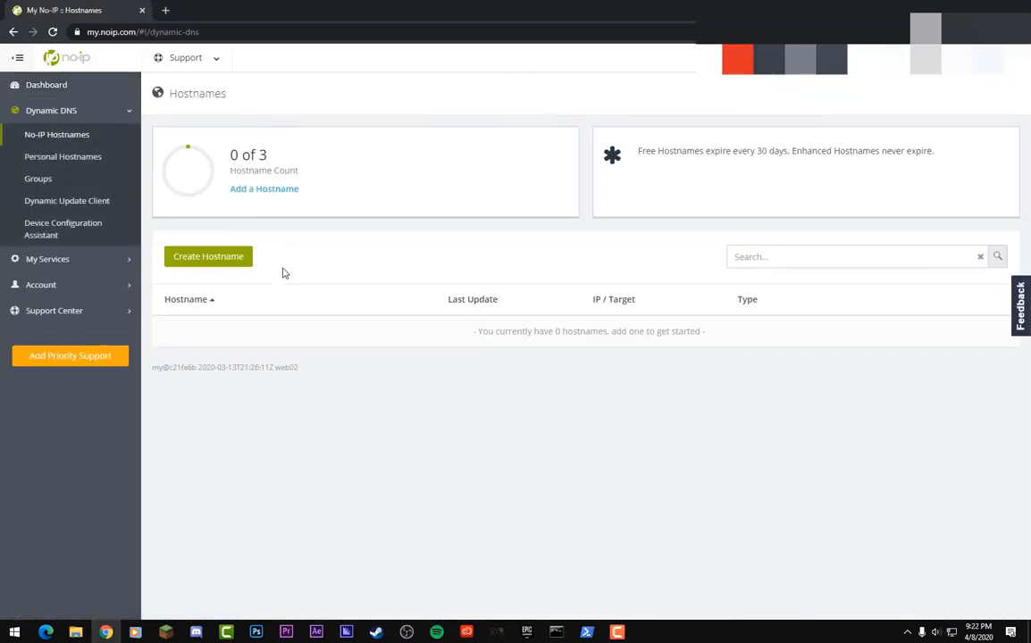
pyautogui.click(208, 257)
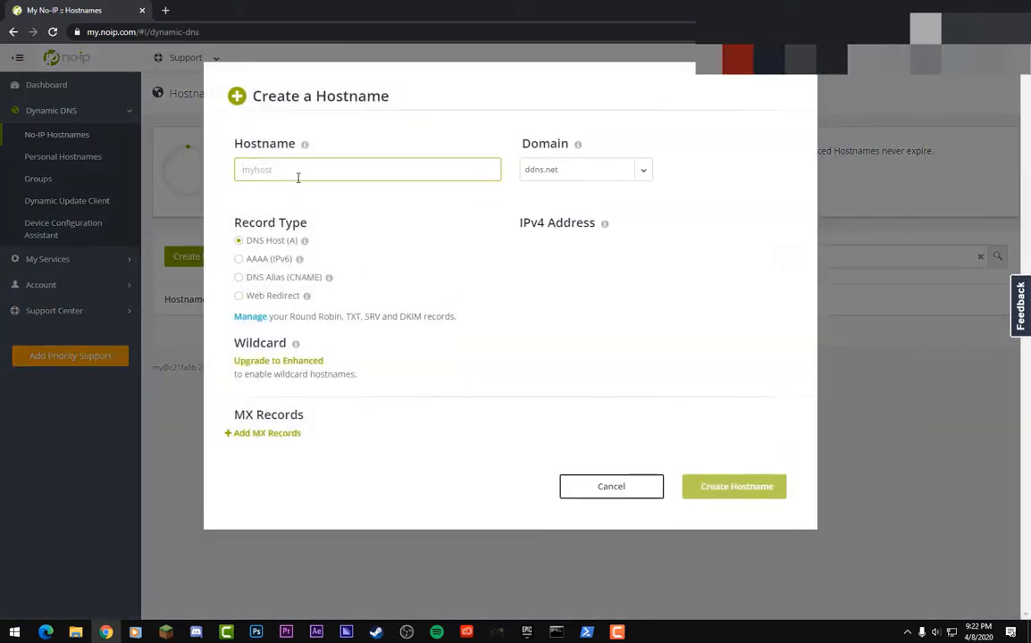
# Step: Create the hostname pocketmineexample.ddns.net as a DNS Host (A) record
pyautogui.write('pocketmine')
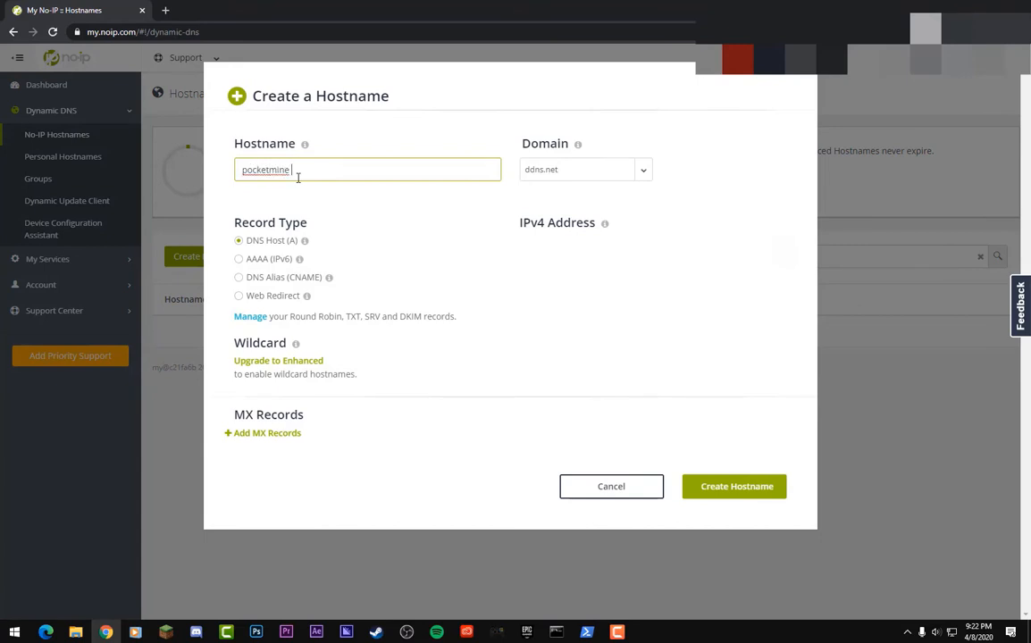
pyautogui.write('example')
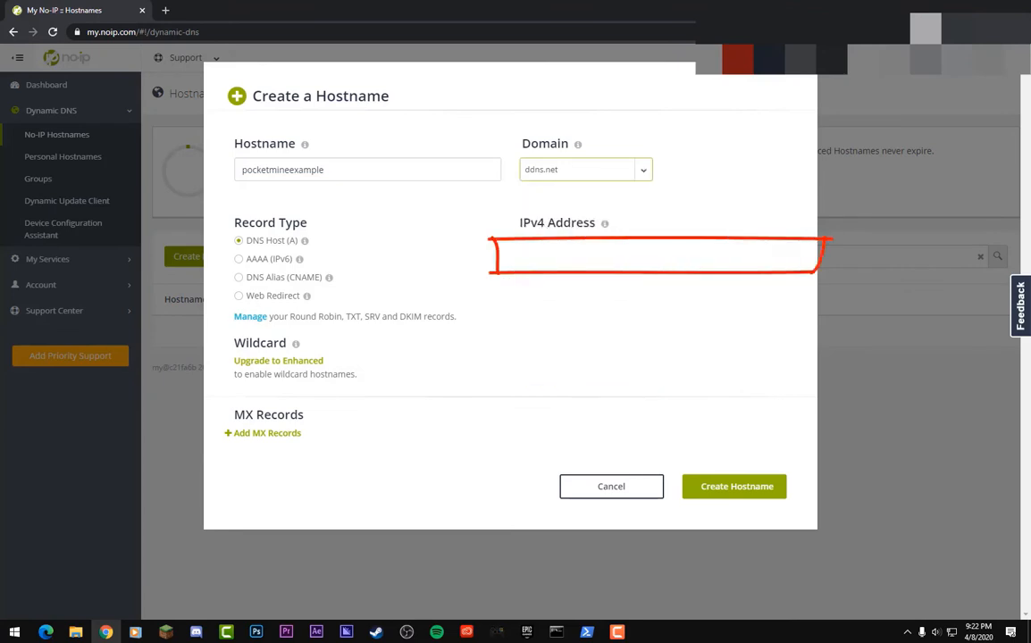
pyautogui.moveTo(479, 261)
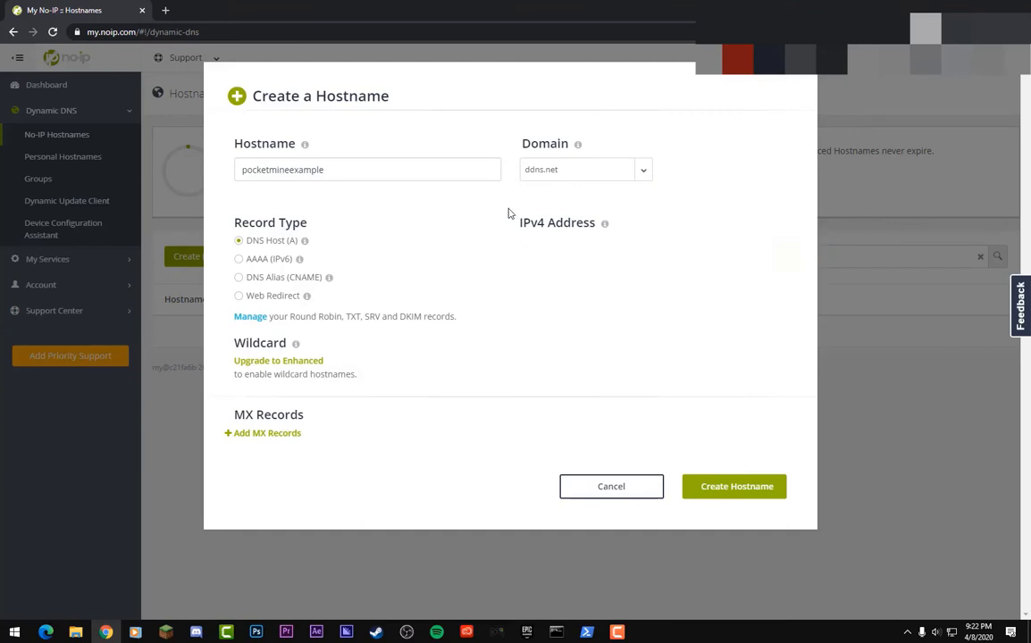
pyautogui.rightClick(558, 254)
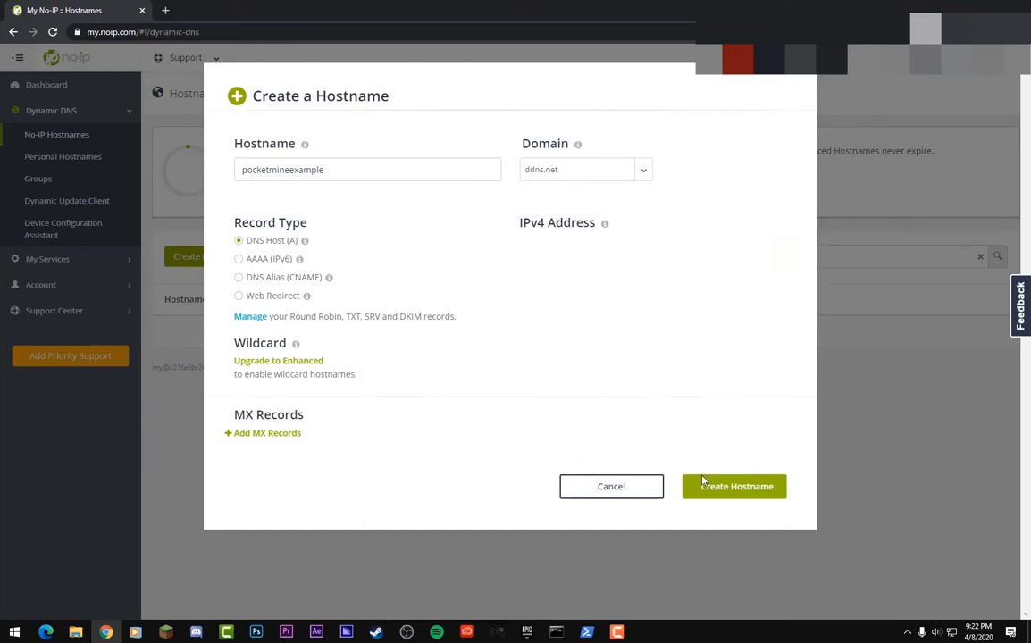
pyautogui.click(732, 486)
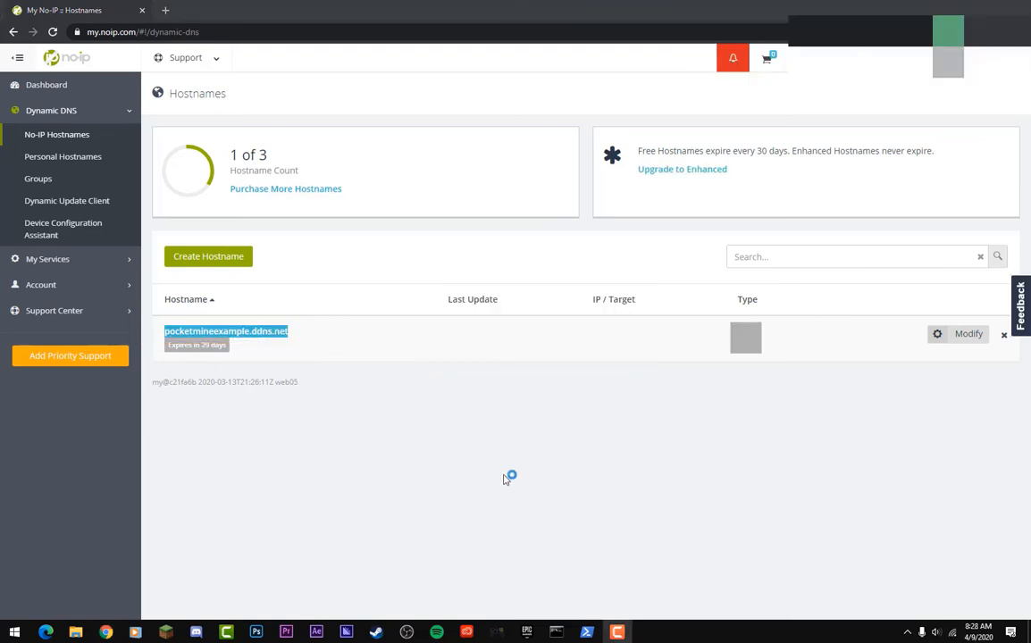
pyautogui.moveTo(218, 316)
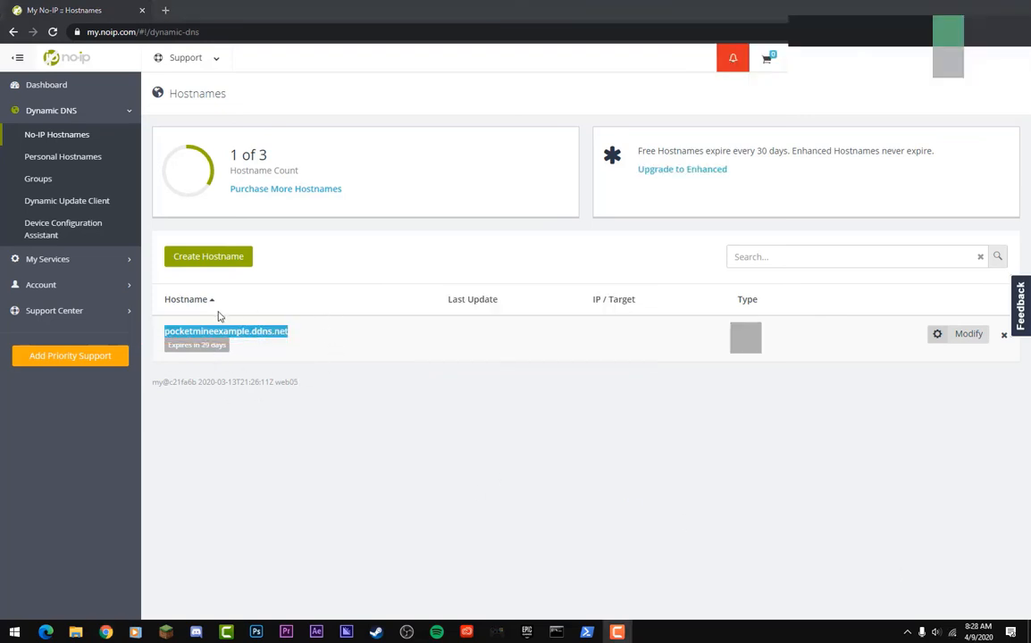
pyautogui.moveTo(179, 338)
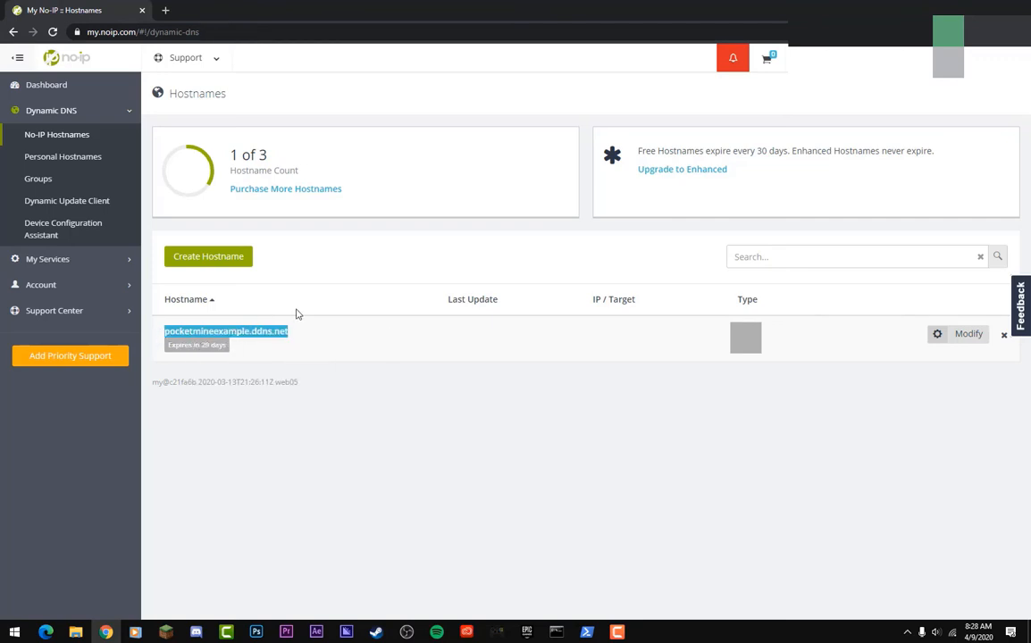
pyautogui.moveTo(295, 339)
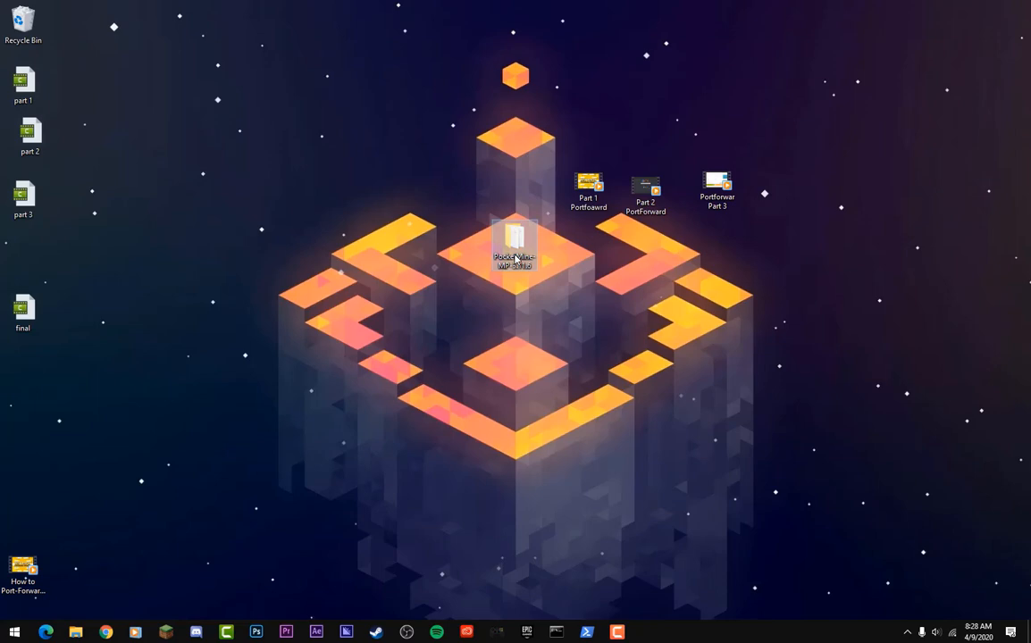
# Step: Launch start.cmd from the PocketMine-MP server folder on the desktop
pyautogui.doubleClick(515, 247)
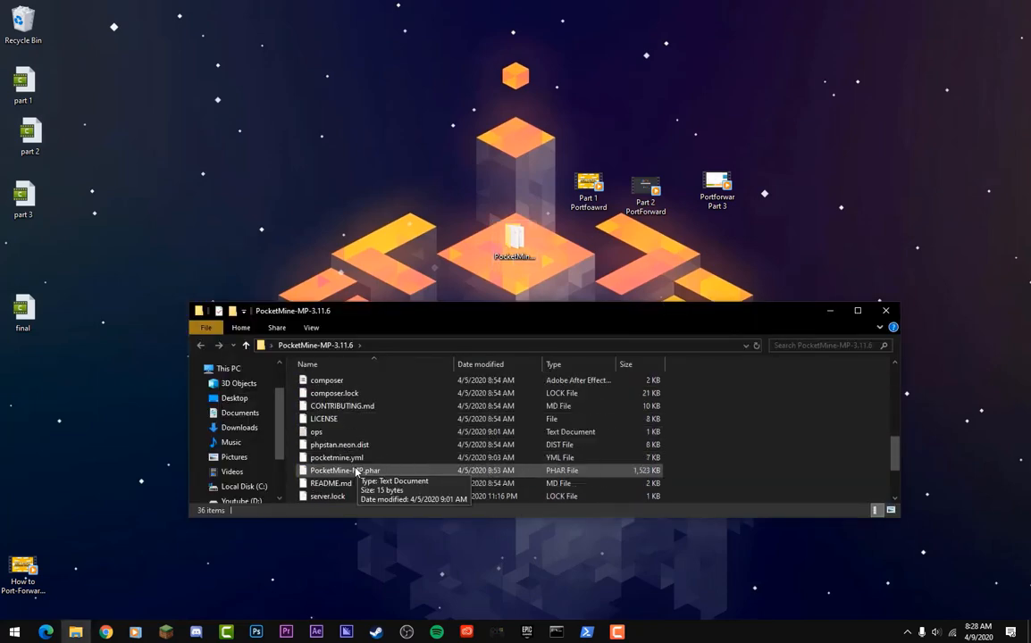
pyautogui.scroll(-3)
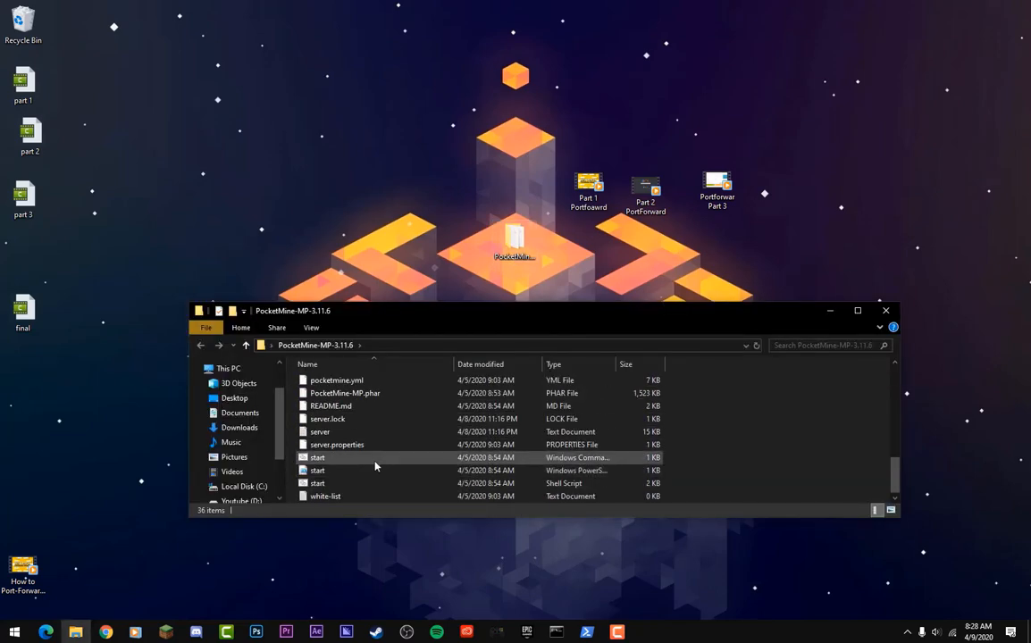
pyautogui.doubleClick(318, 457)
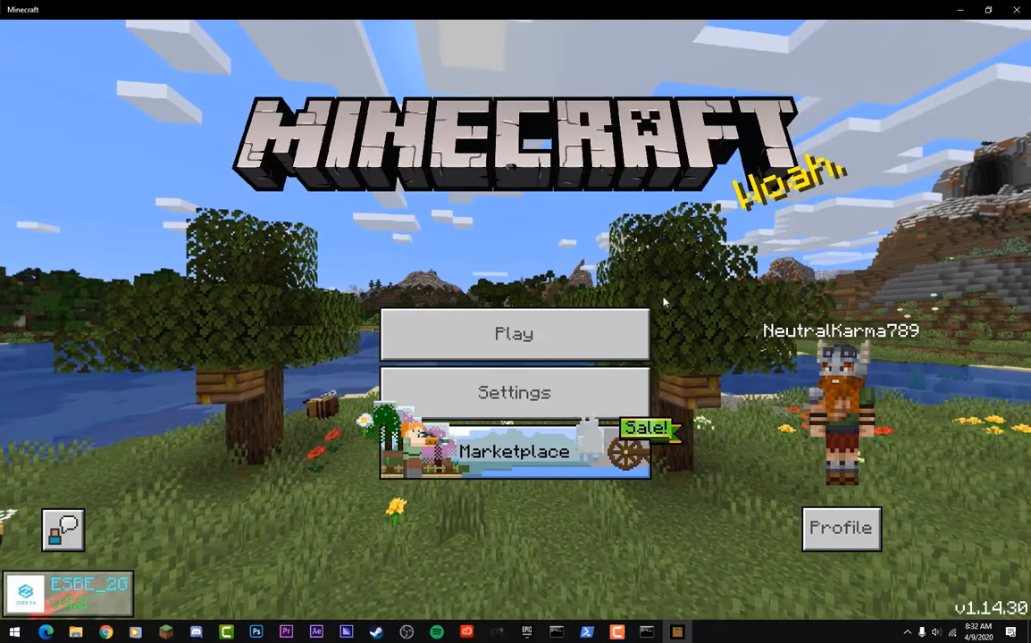
pyautogui.moveTo(506, 322)
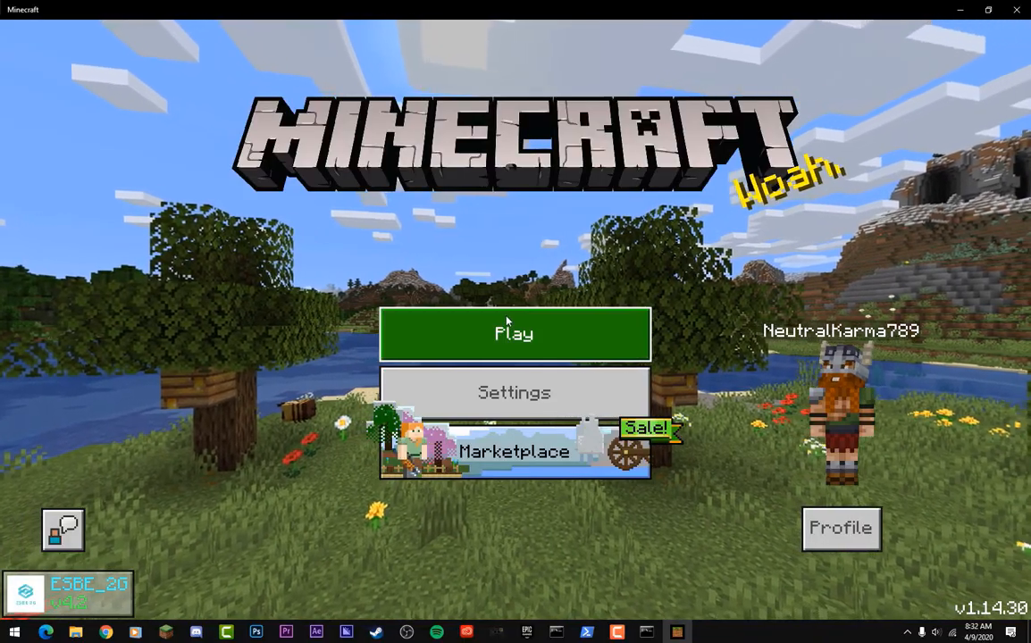
# Step: Confirm PocketMine-MP shows under LAN games, then view the Servers list
pyautogui.click(515, 335)
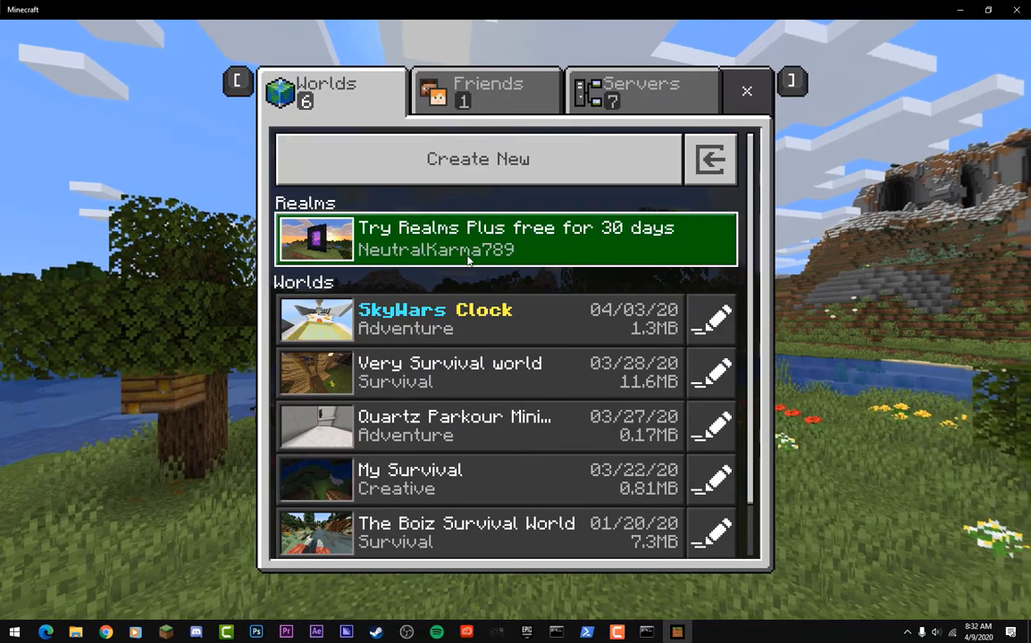
pyautogui.click(482, 90)
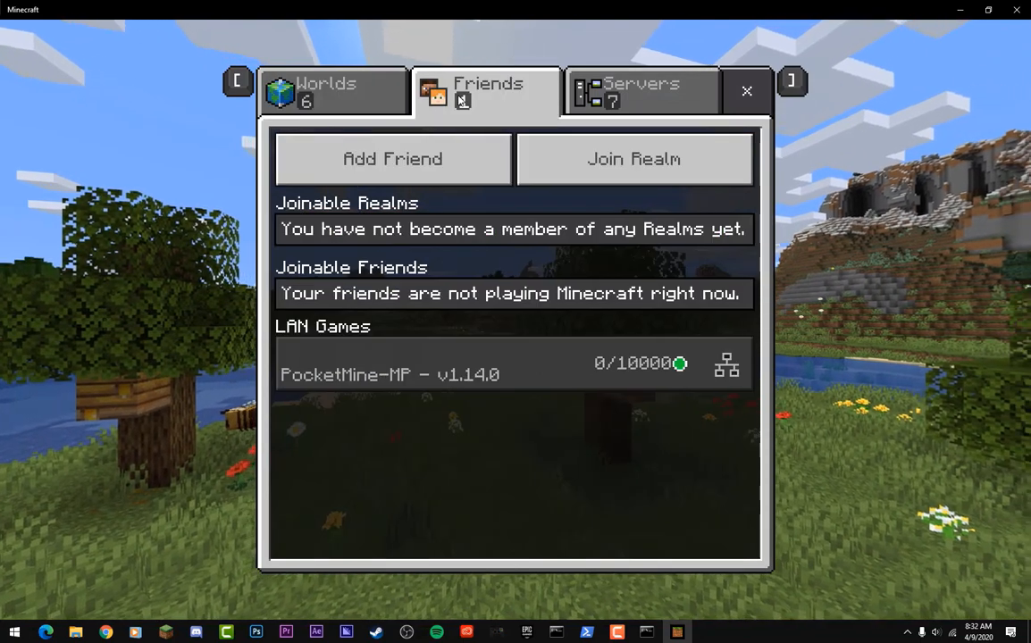
pyautogui.moveTo(640, 347)
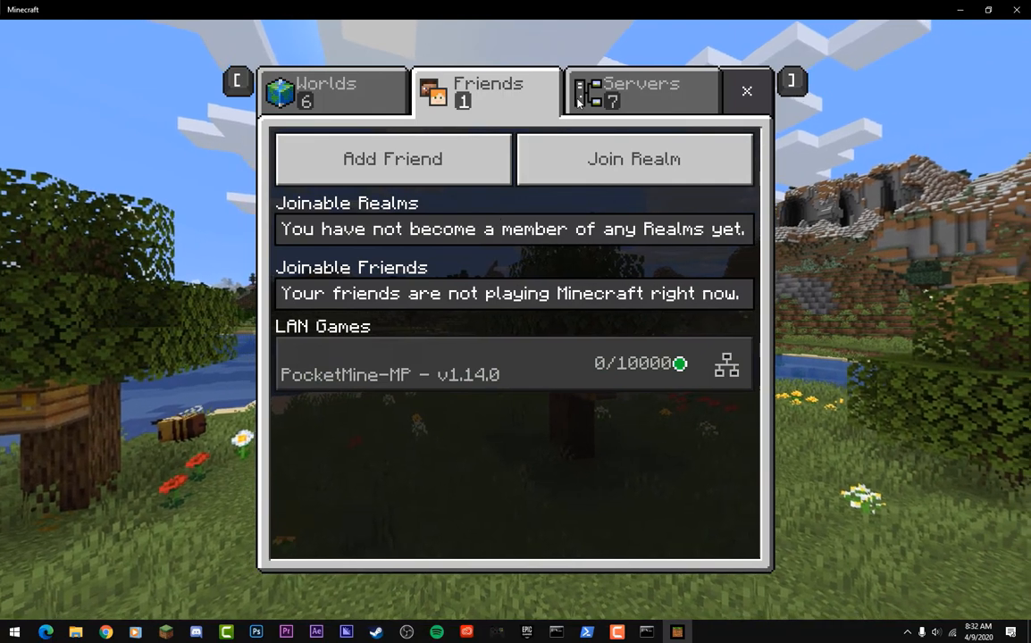
pyautogui.click(640, 85)
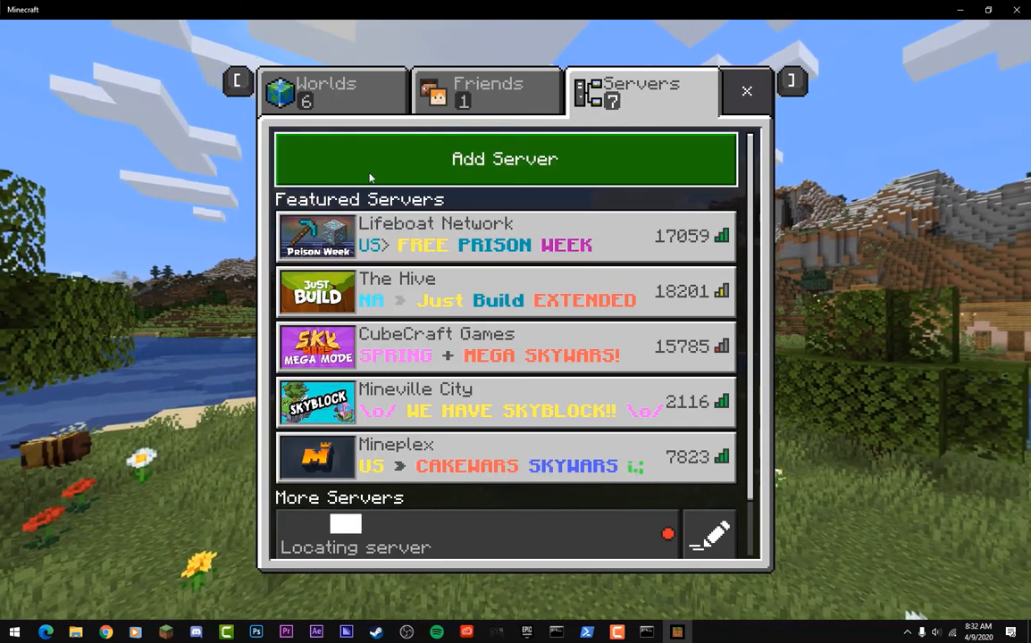
# Step: Add external server pocketmineexample at pocketmineexample.ddns.net, port 19132, and save it
pyautogui.click(504, 159)
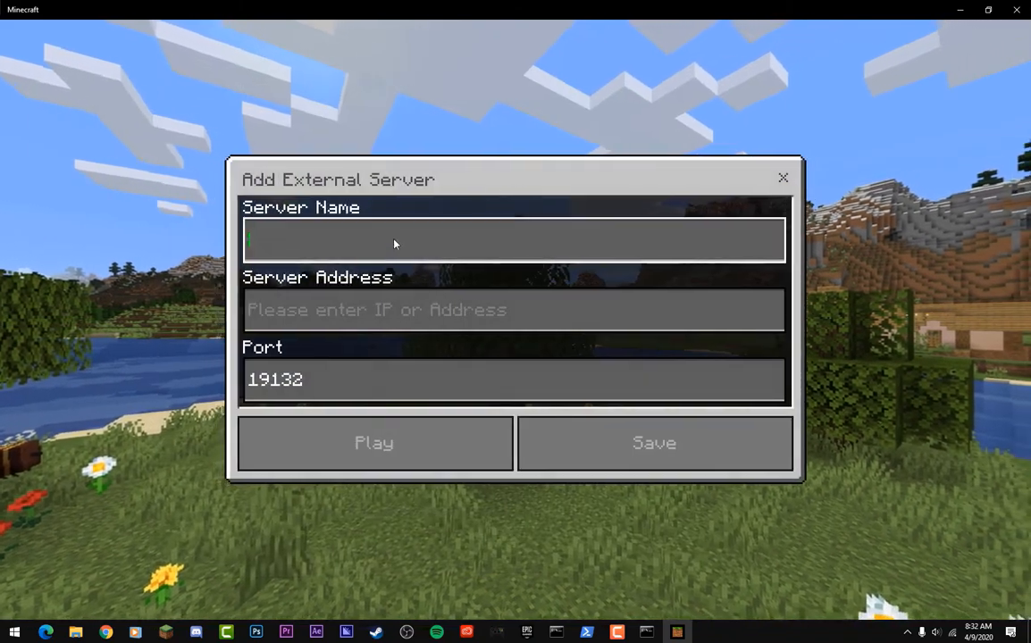
pyautogui.write('pocketmineexample')
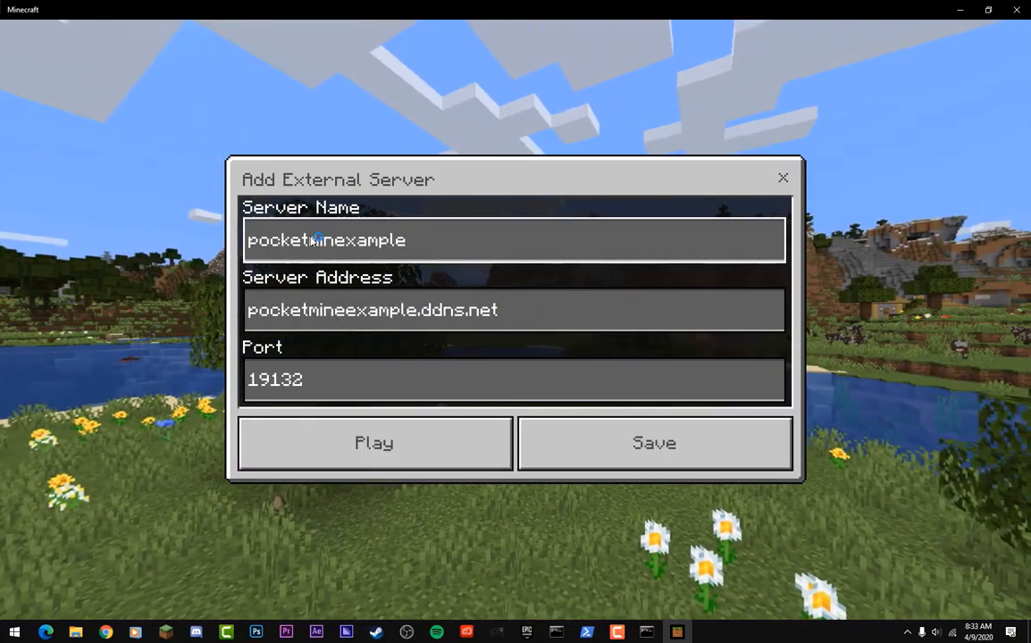
pyautogui.click(515, 311)
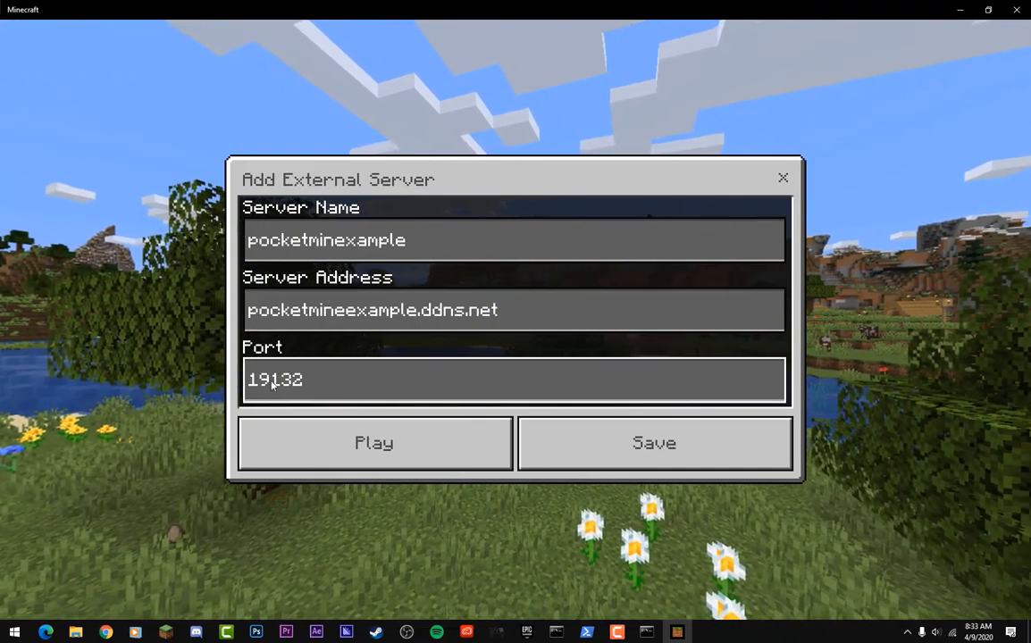
pyautogui.click(654, 443)
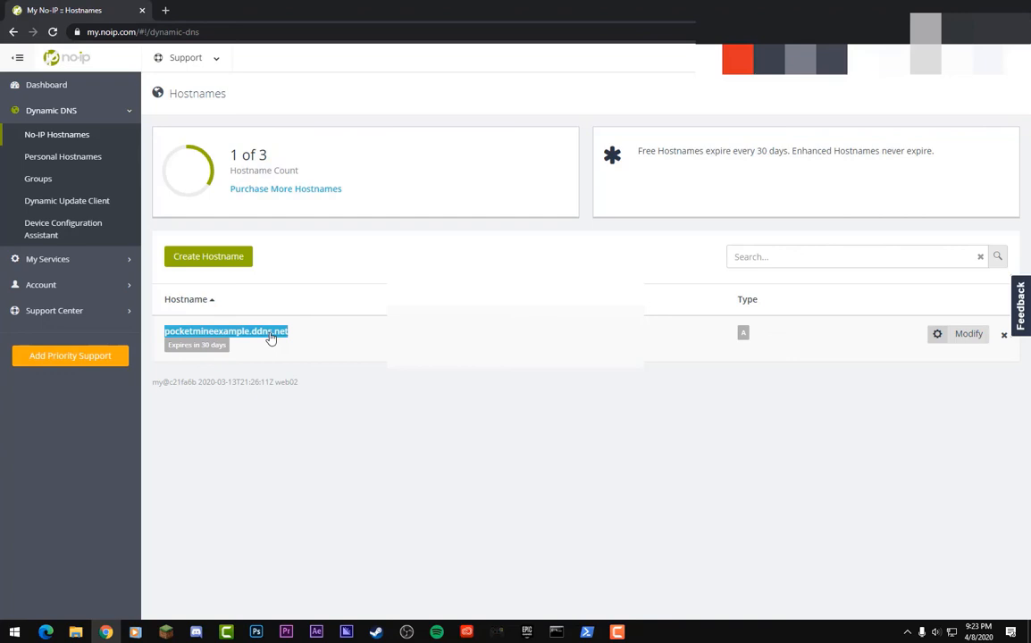
pyautogui.moveTo(297, 411)
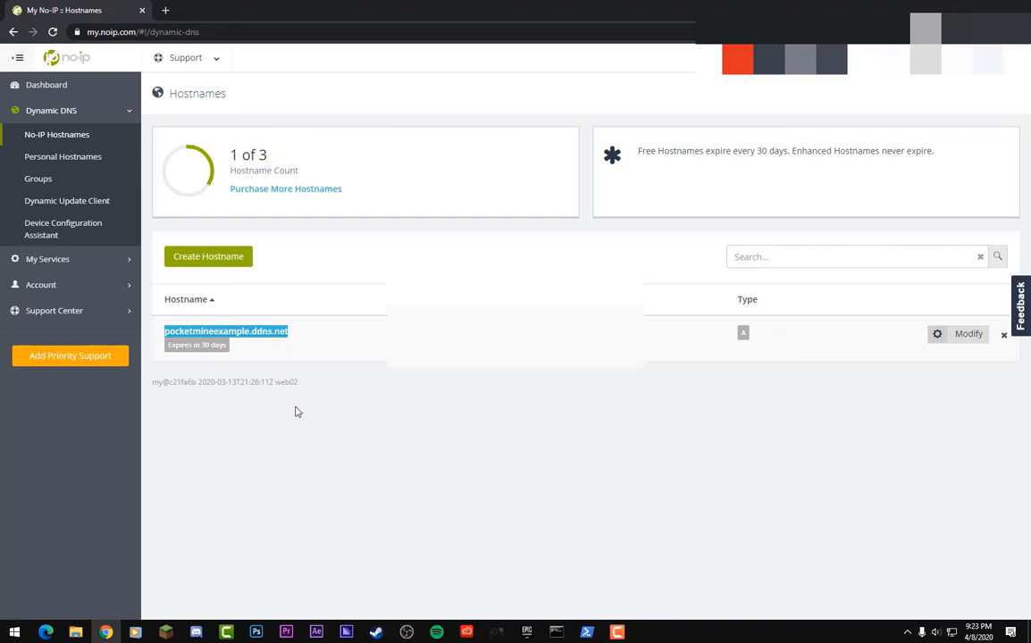